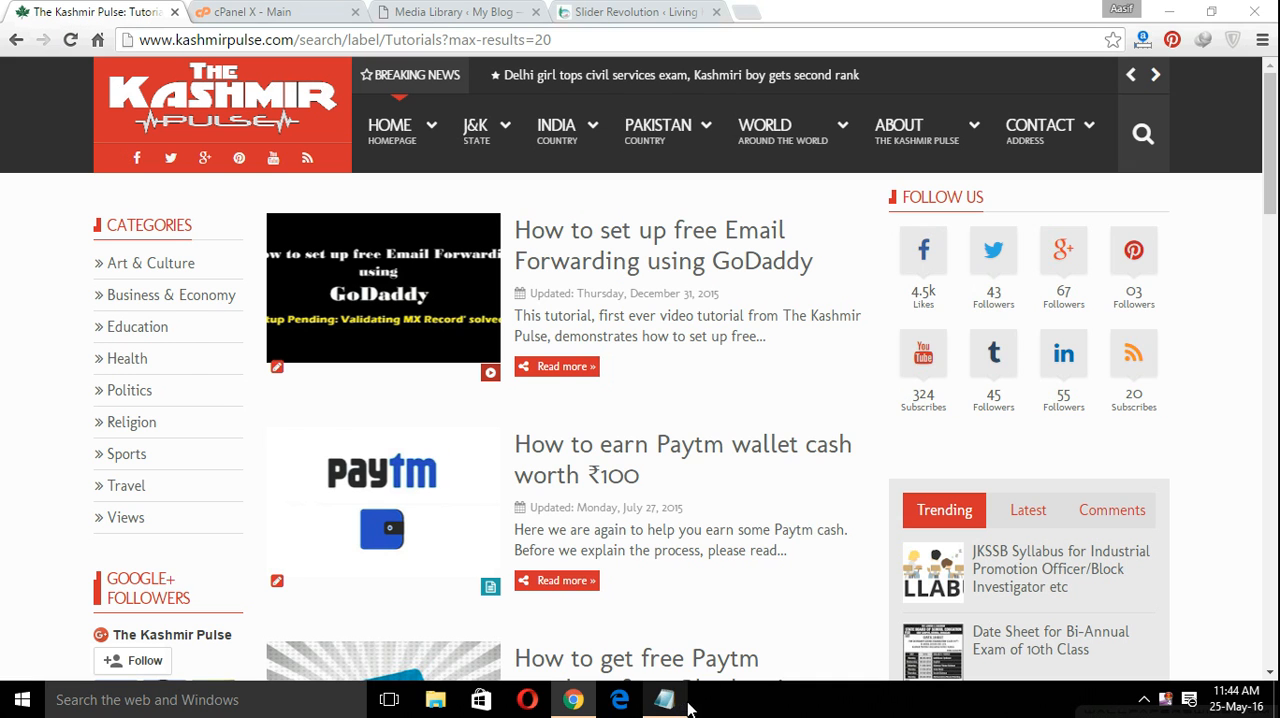
Step: View the test blog's 2 MB upload limit, then Slider Revolution's 256M/64M requirements
{"action": "left_click", "coordinate": [664, 699]}
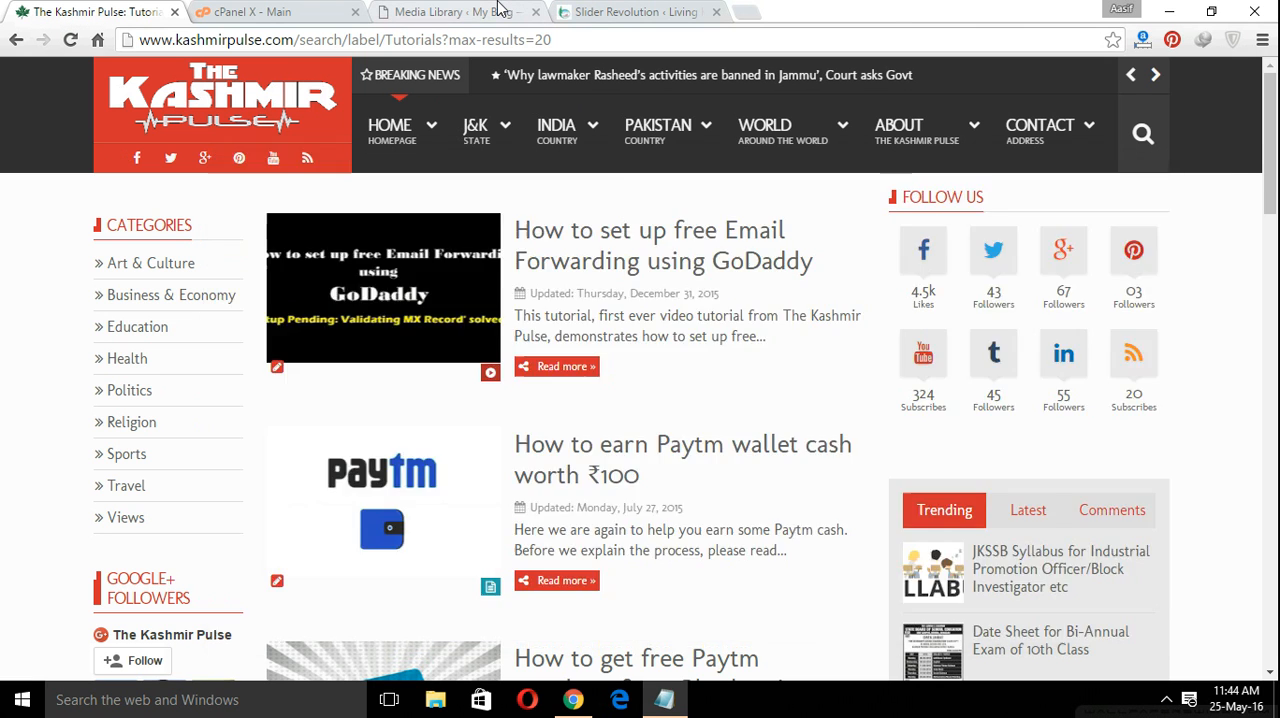
{"action": "left_click", "coordinate": [450, 11]}
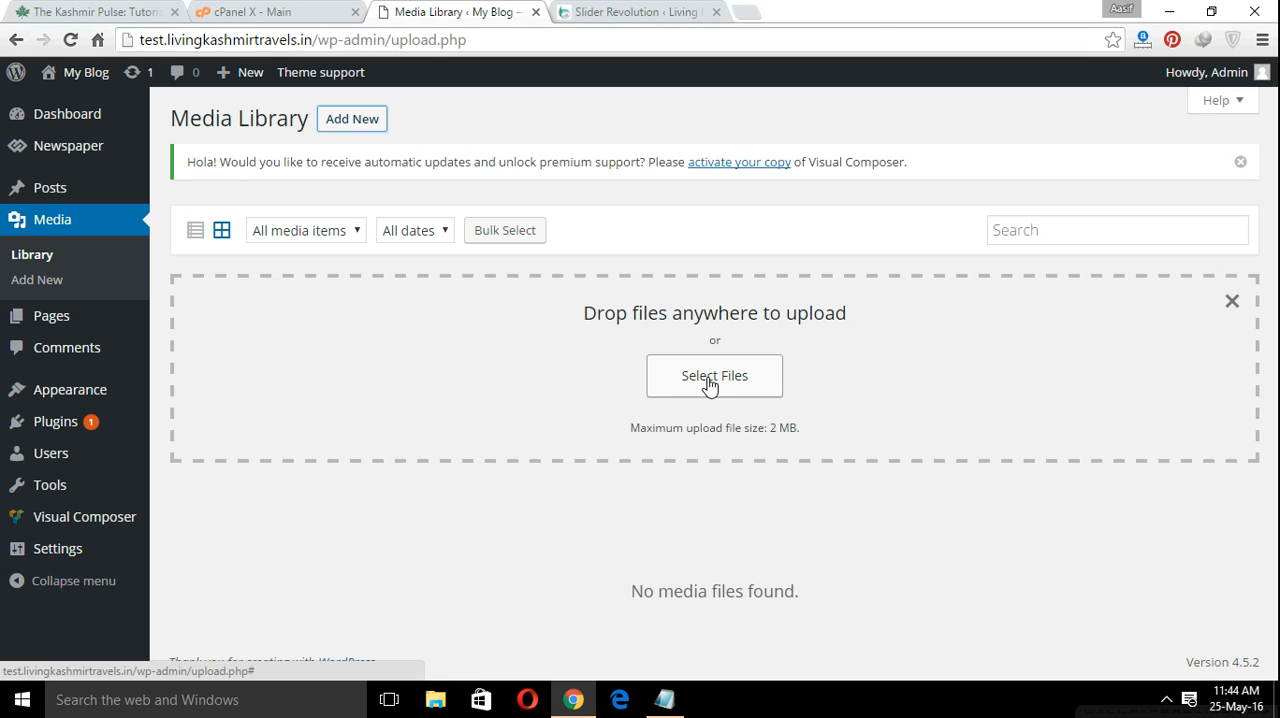
{"action": "mouse_move", "coordinate": [790, 447]}
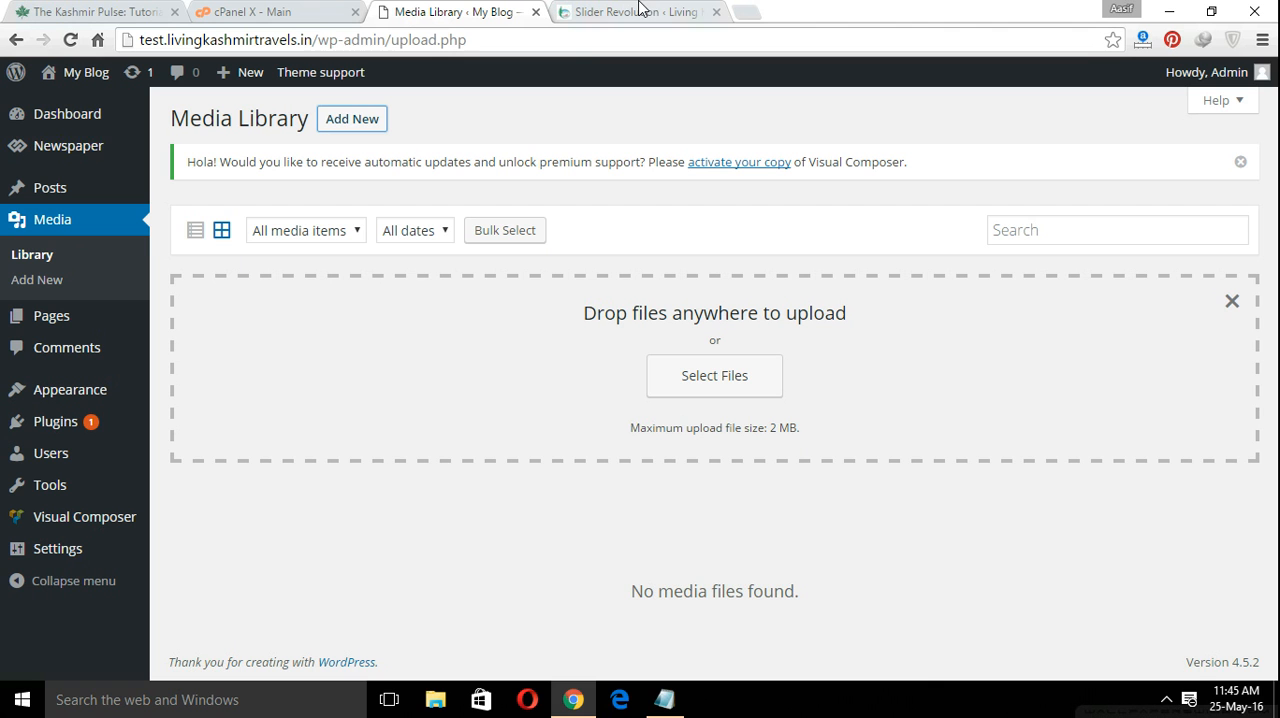
{"action": "mouse_move", "coordinate": [638, 11]}
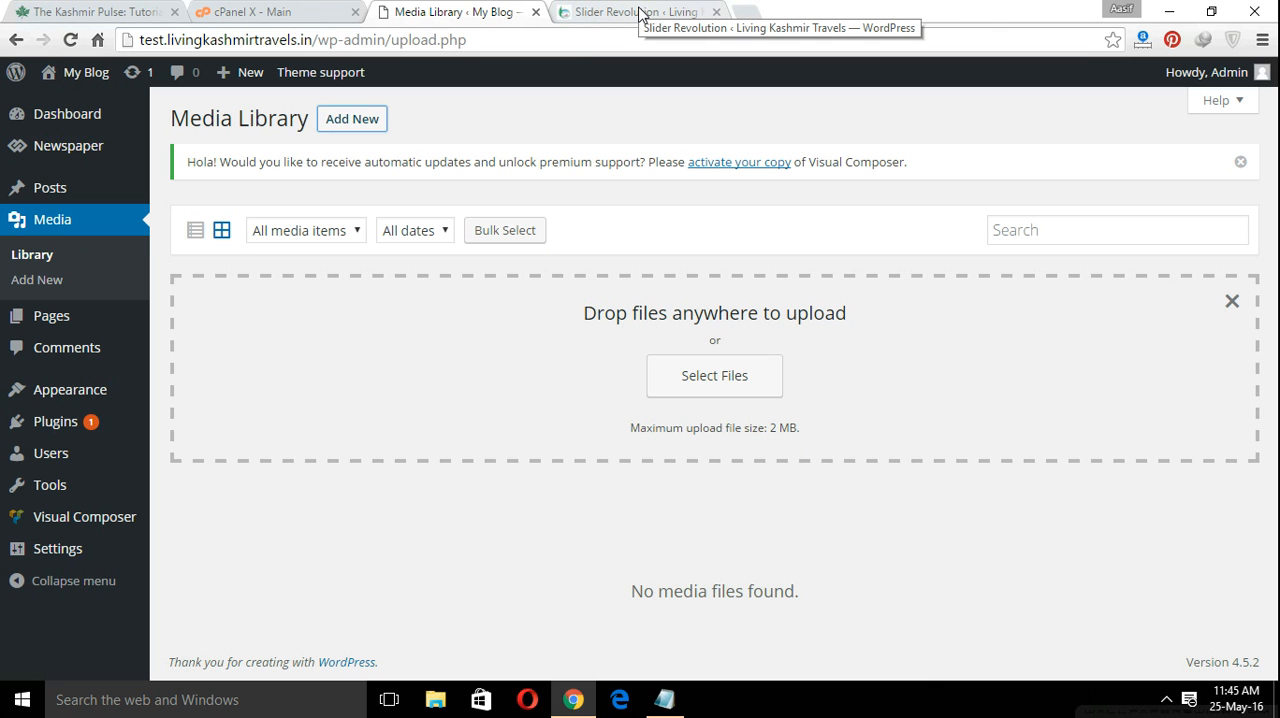
{"action": "left_click", "coordinate": [637, 11]}
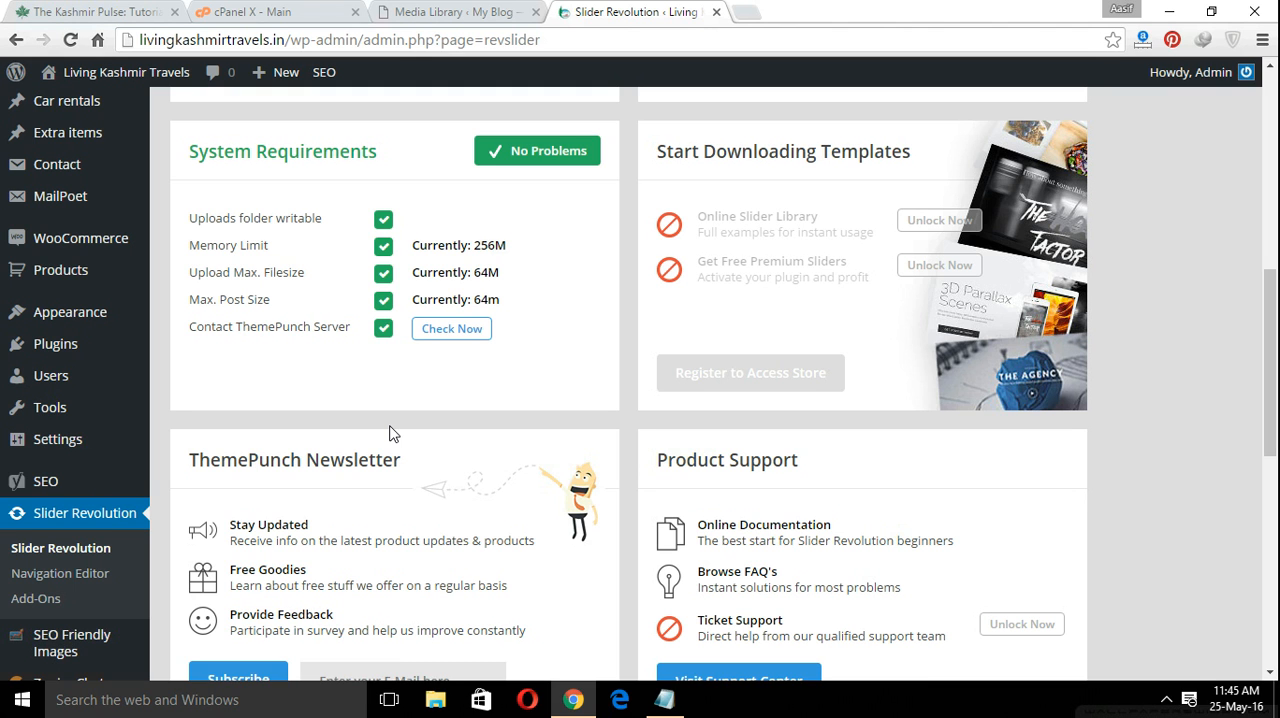
{"action": "mouse_move", "coordinate": [595, 648]}
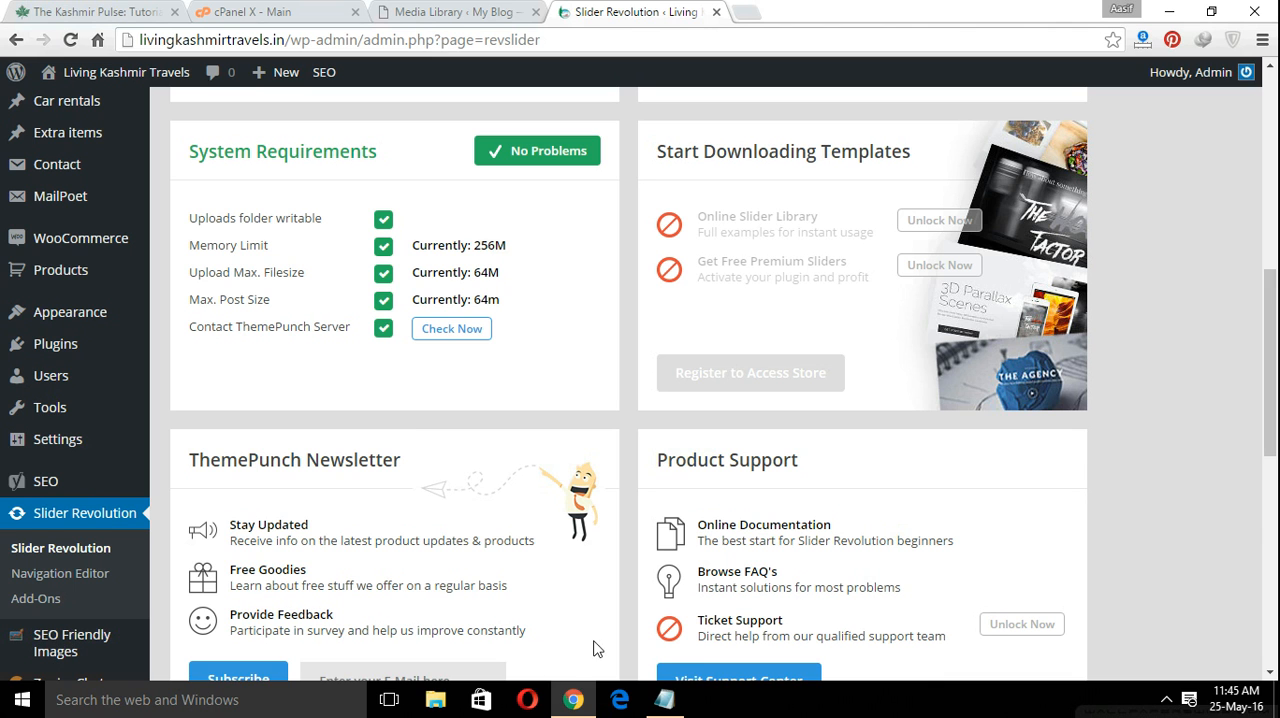
{"action": "mouse_move", "coordinate": [573, 699]}
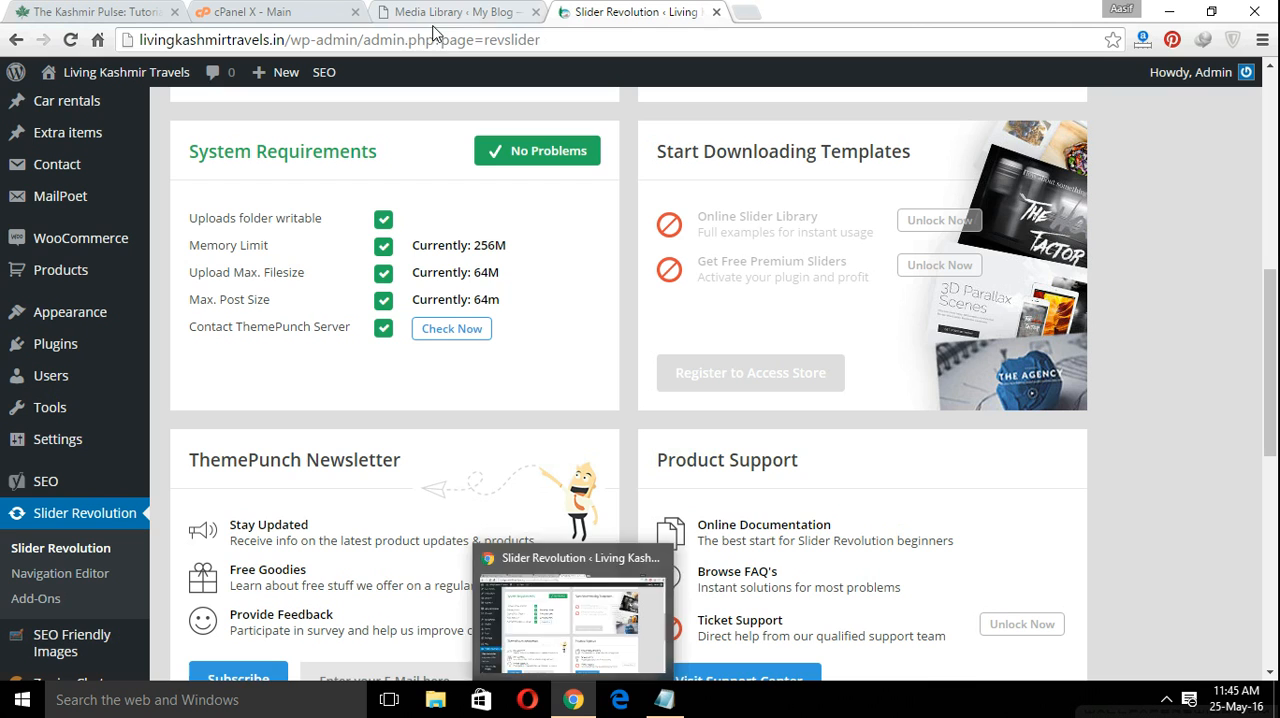
Step: Go to the cPanel home page and launch File Manager from the Files section
{"action": "left_click", "coordinate": [270, 11]}
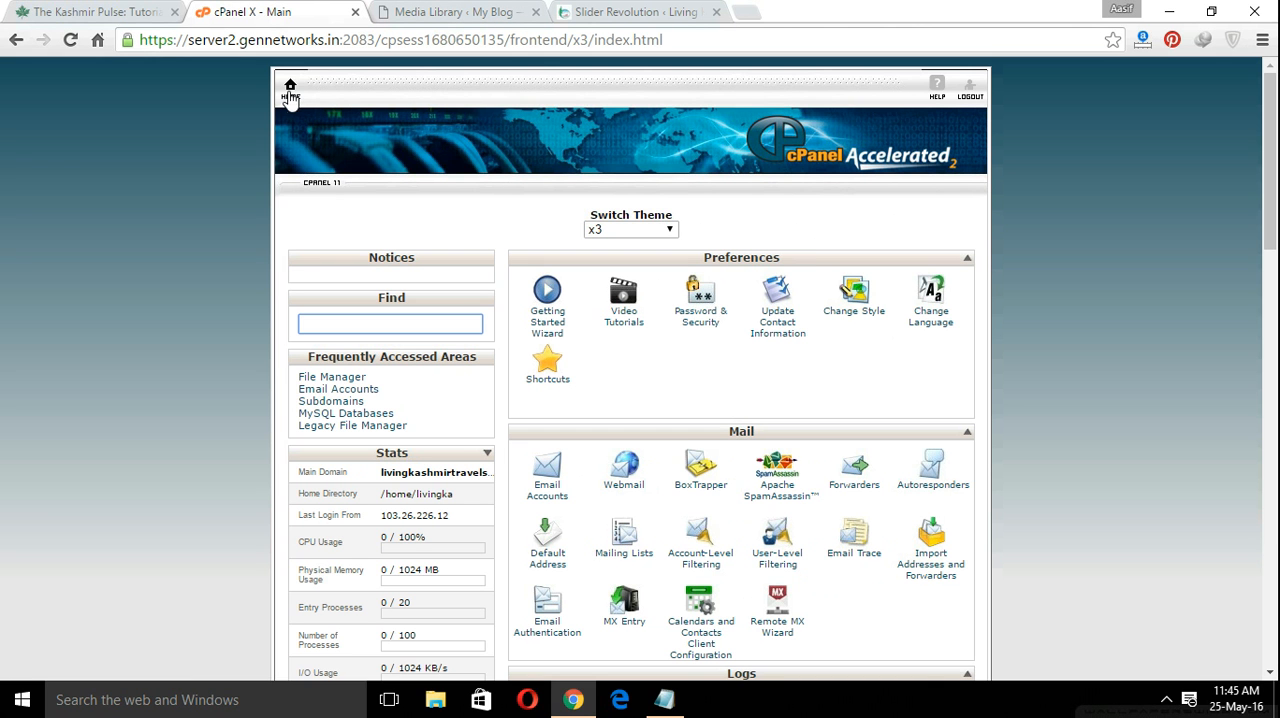
{"action": "left_click", "coordinate": [289, 88]}
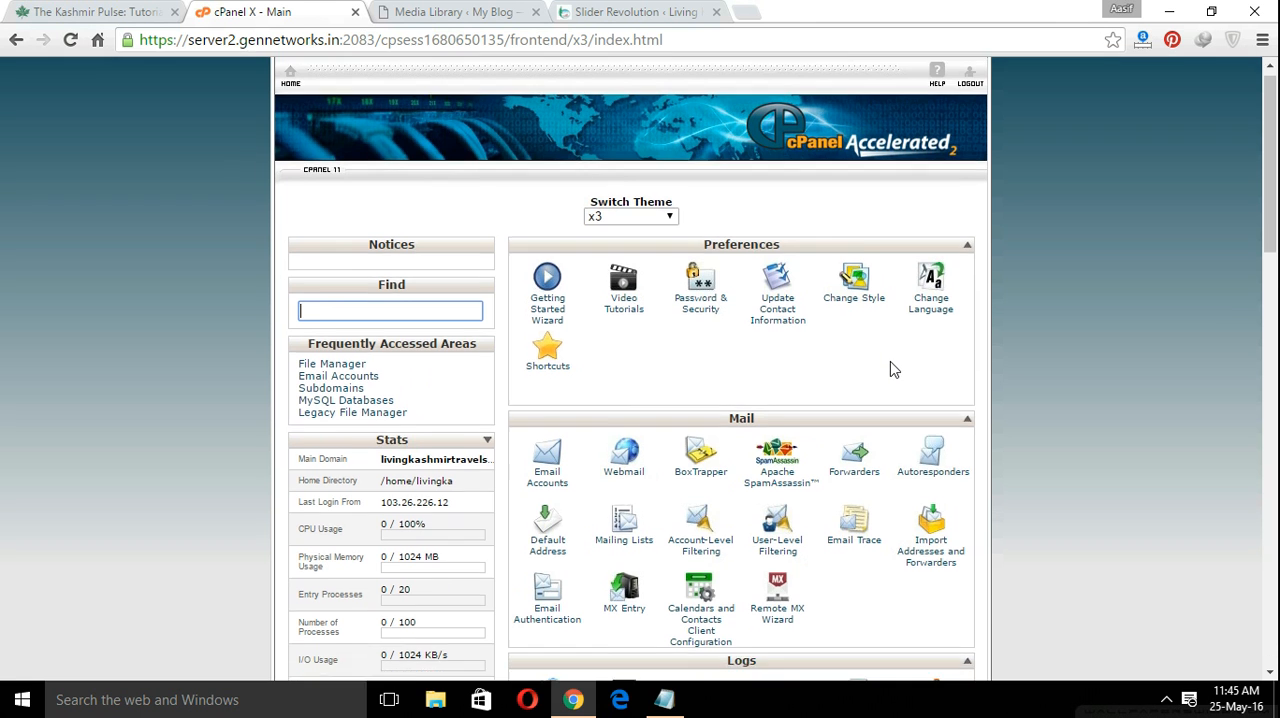
{"action": "scroll", "scroll_direction": "down", "scroll_amount": 3}
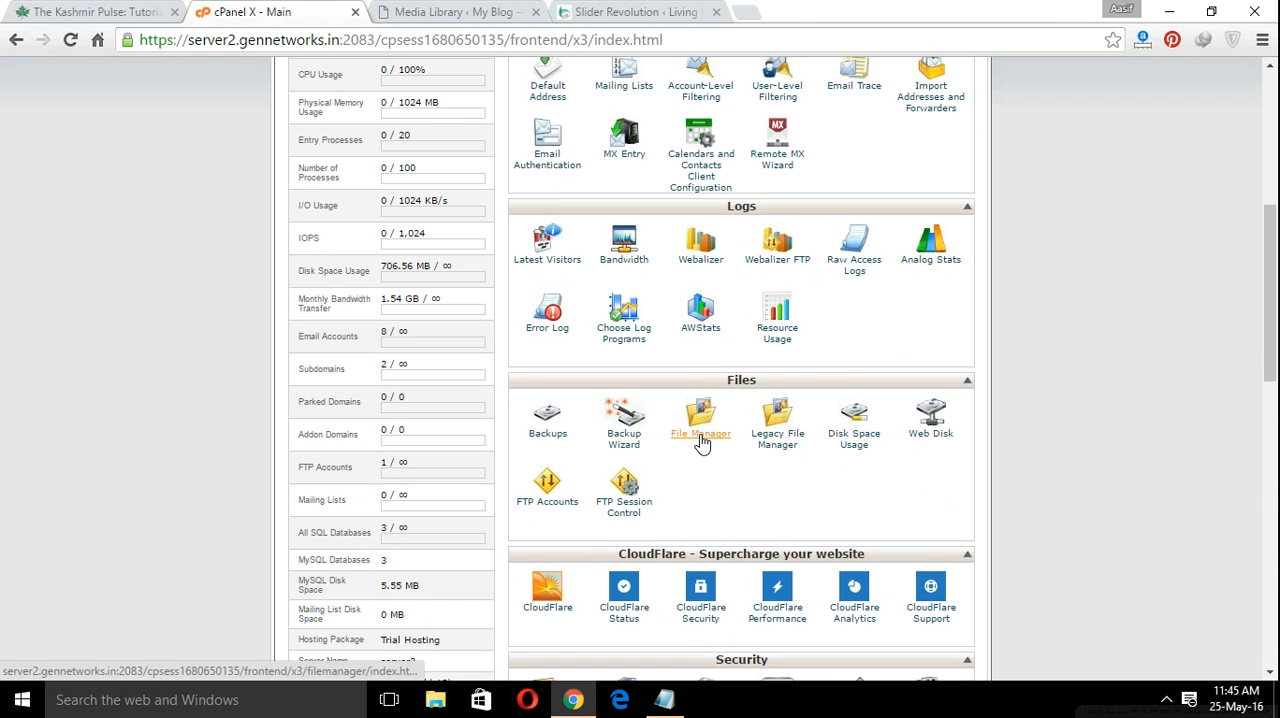
{"action": "left_click", "coordinate": [700, 420]}
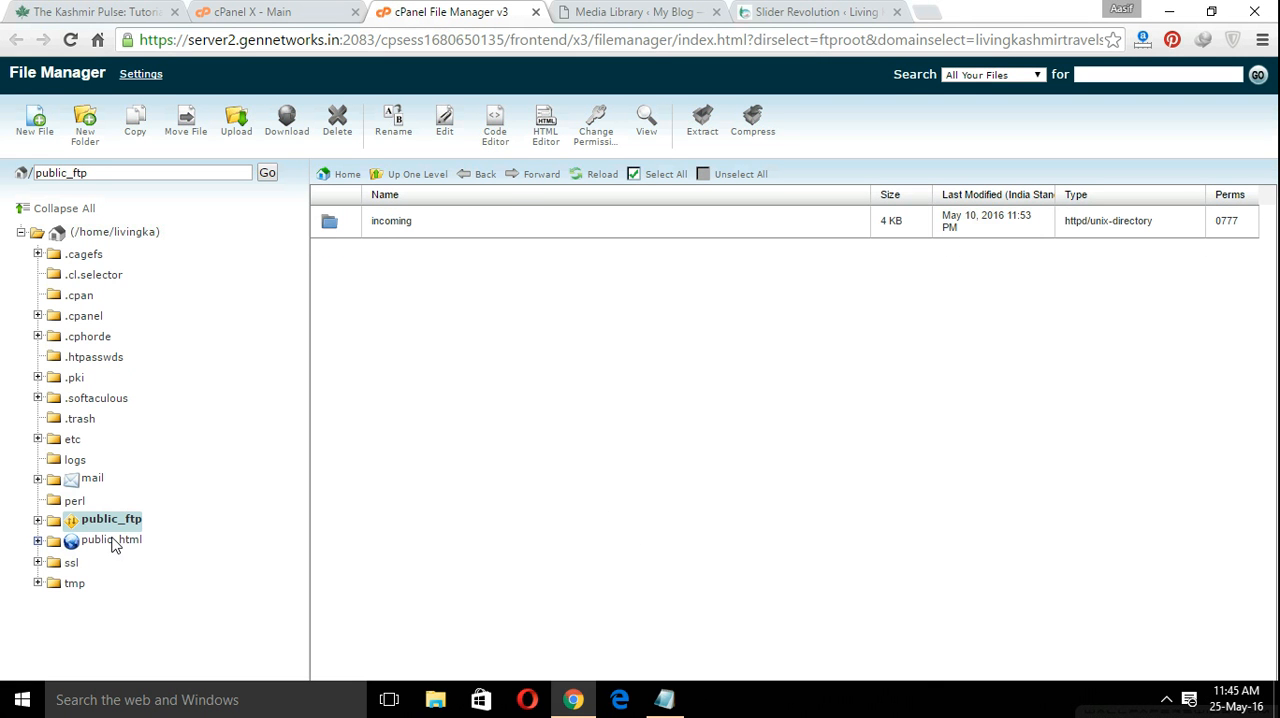
Step: Expand public_html and navigate into test, then wp-admin
{"action": "left_click", "coordinate": [110, 539]}
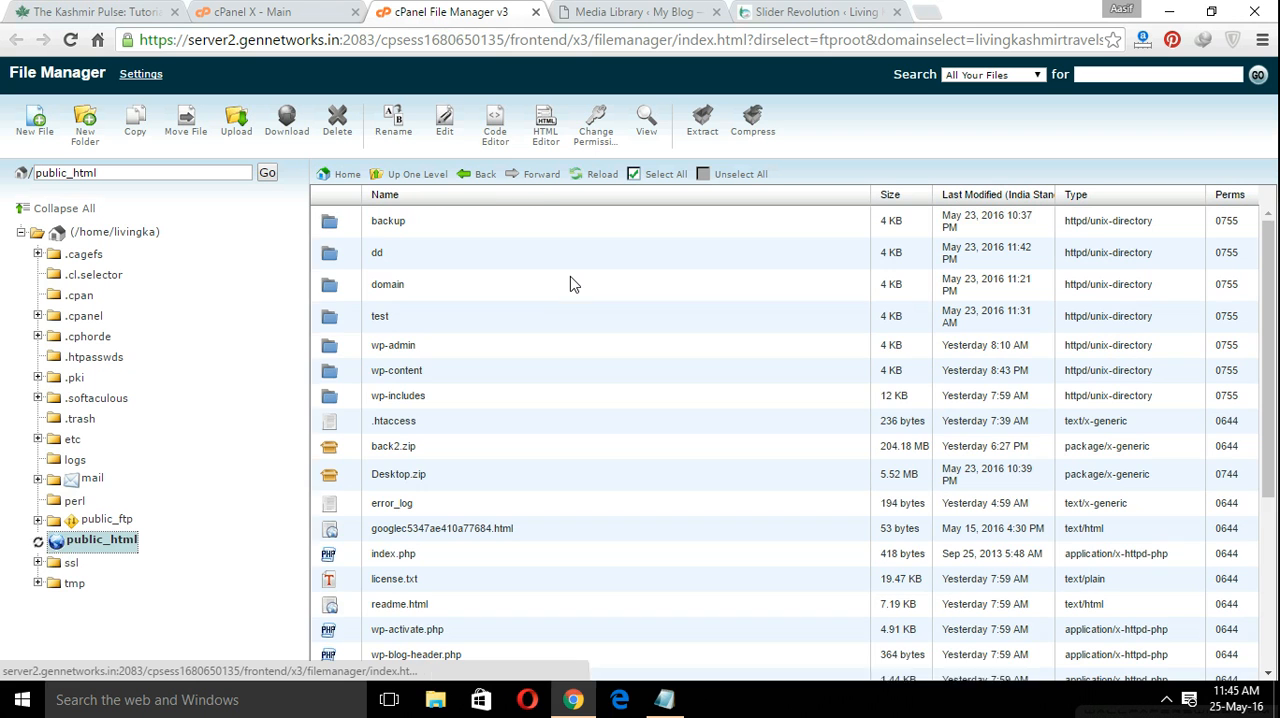
{"action": "left_click", "coordinate": [38, 539]}
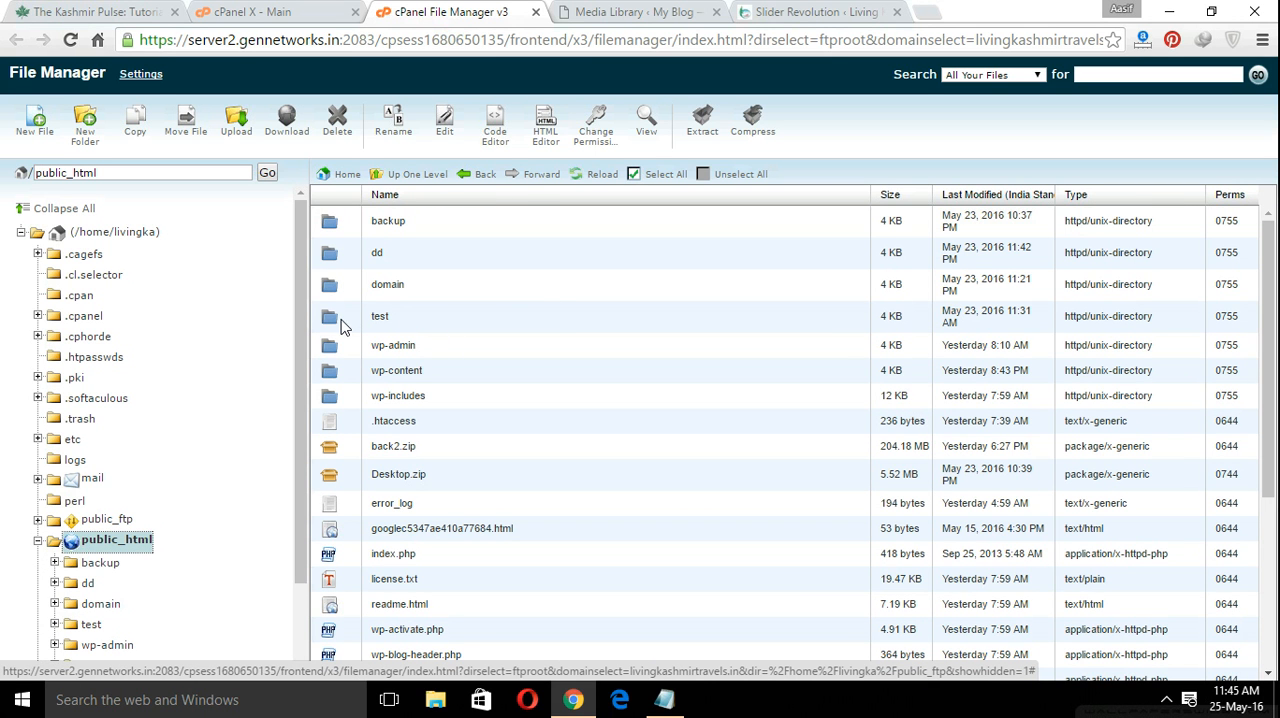
{"action": "mouse_move", "coordinate": [818, 133]}
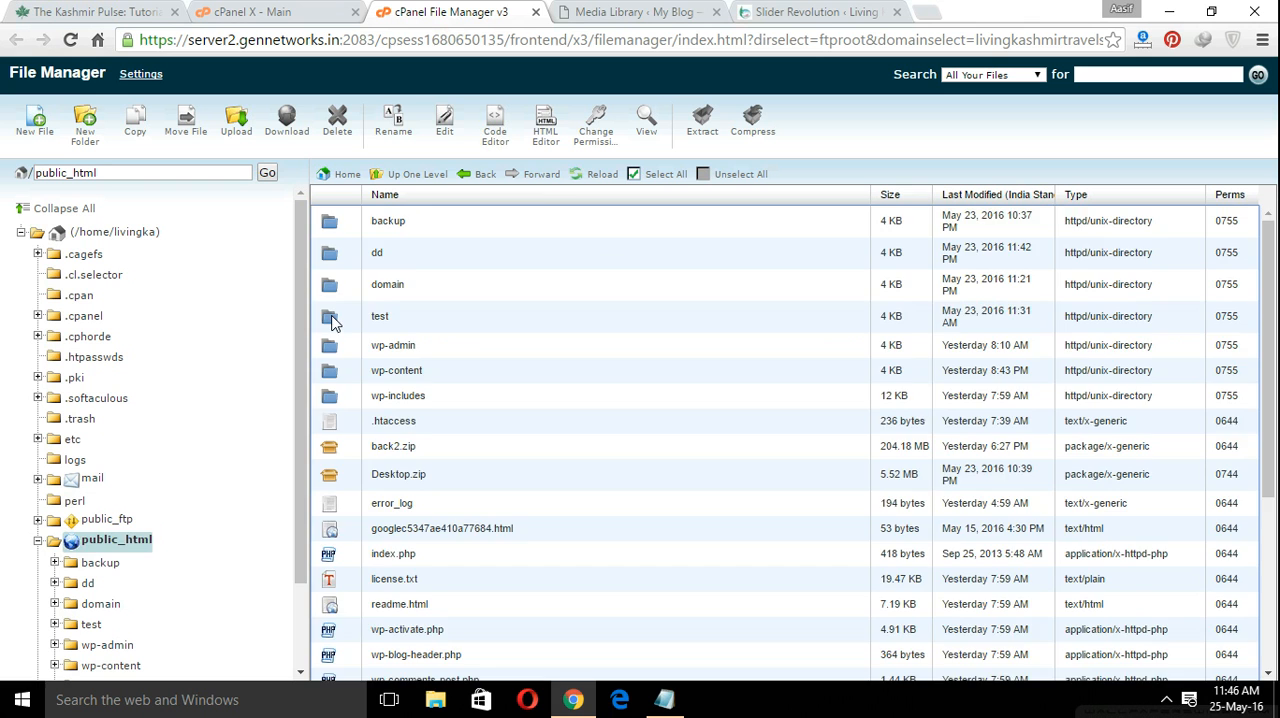
{"action": "double_click", "coordinate": [380, 316]}
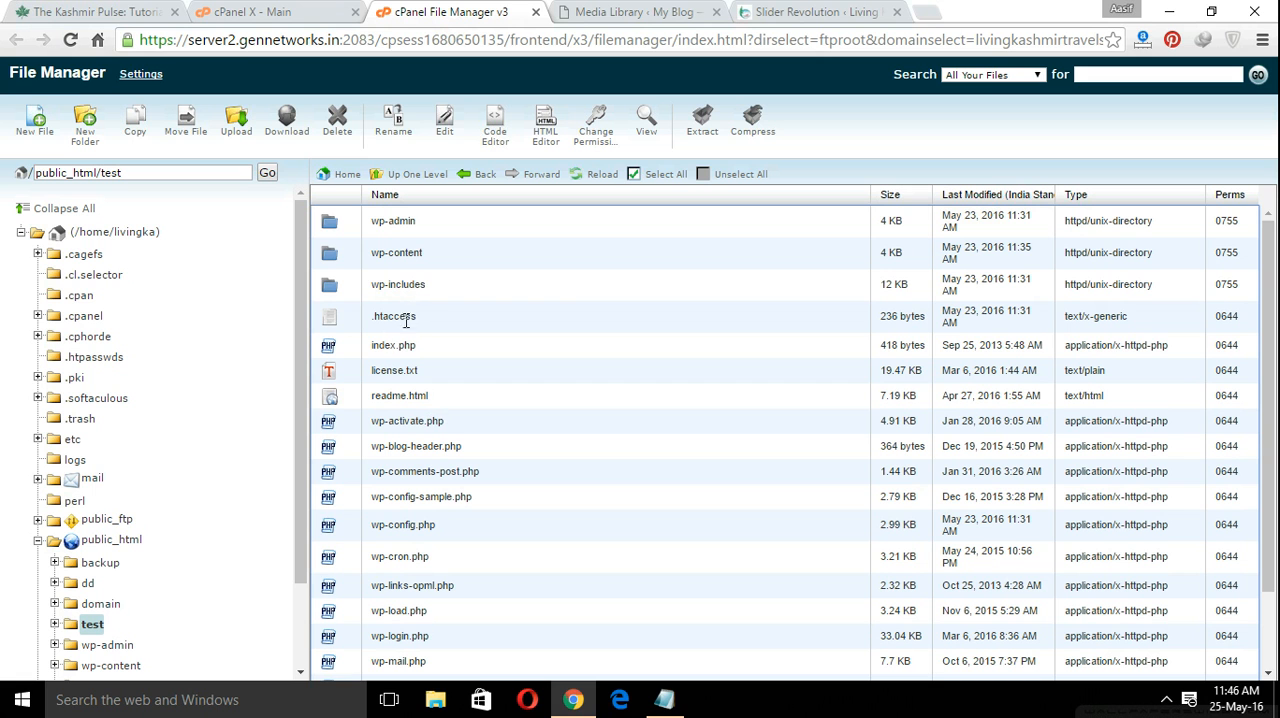
{"action": "mouse_move", "coordinate": [337, 230]}
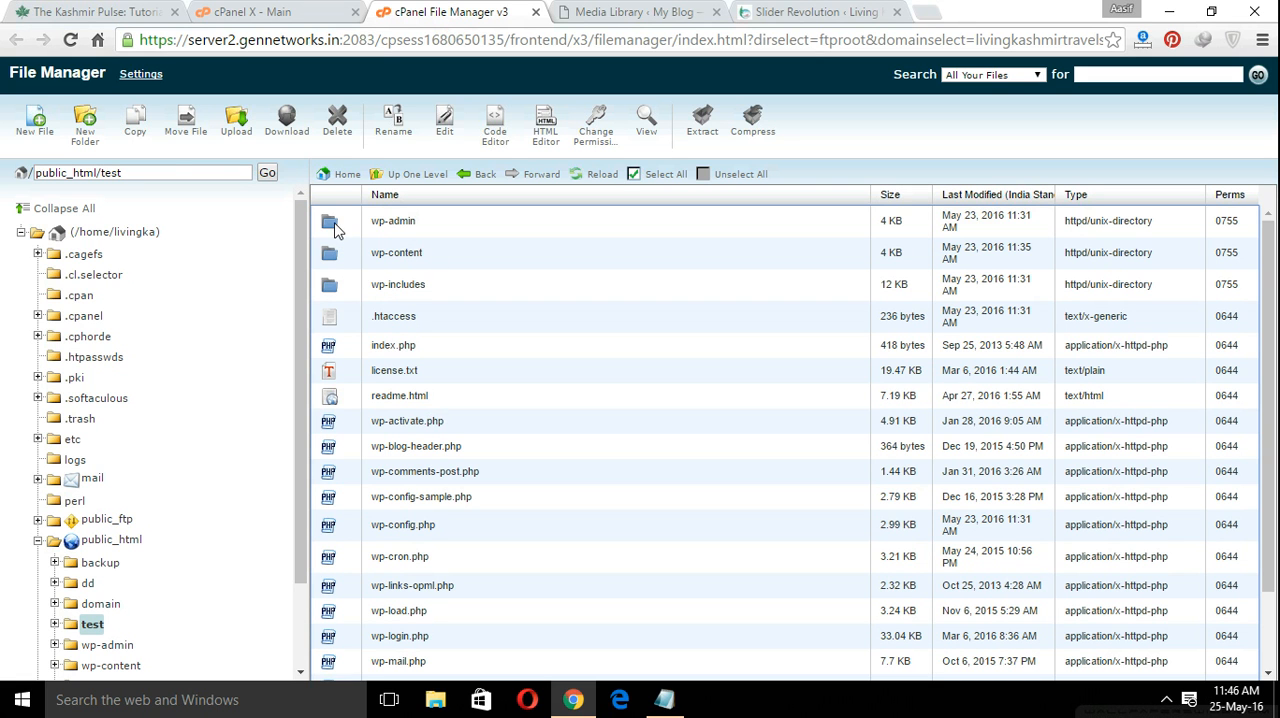
{"action": "double_click", "coordinate": [393, 220]}
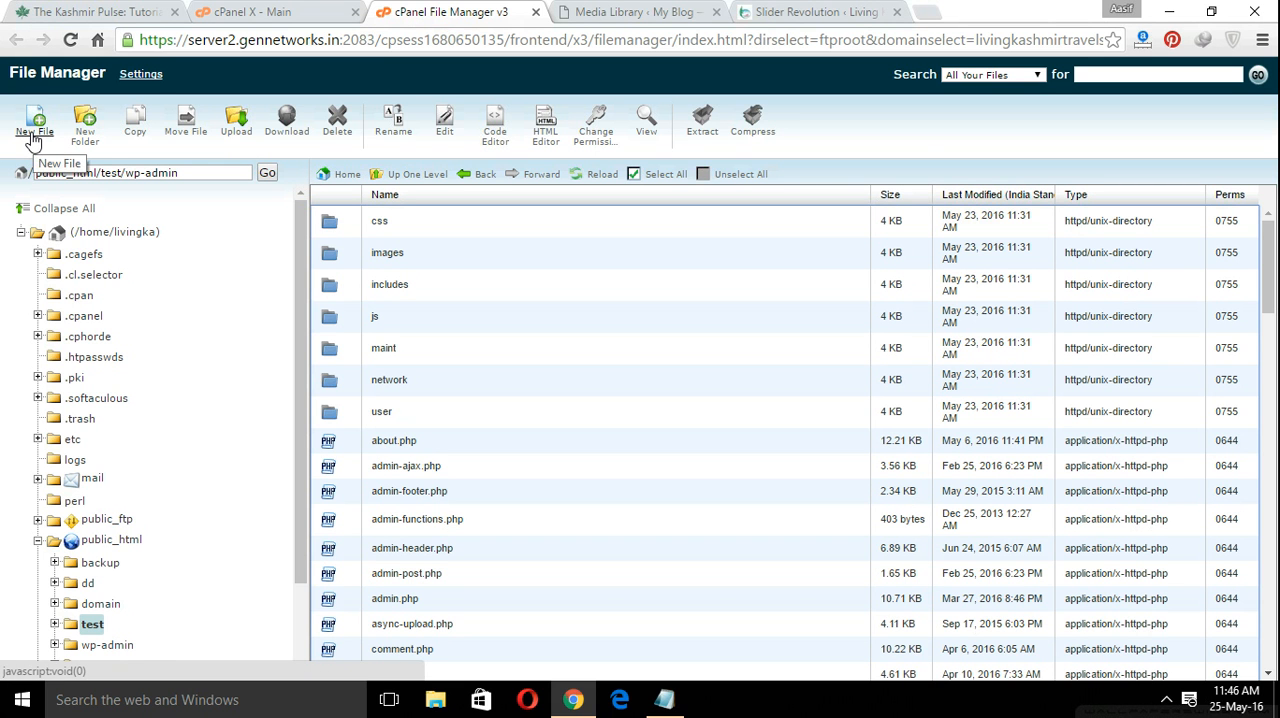
Step: Create a new file named php.ini in the wp-admin folder
{"action": "left_click", "coordinate": [33, 125]}
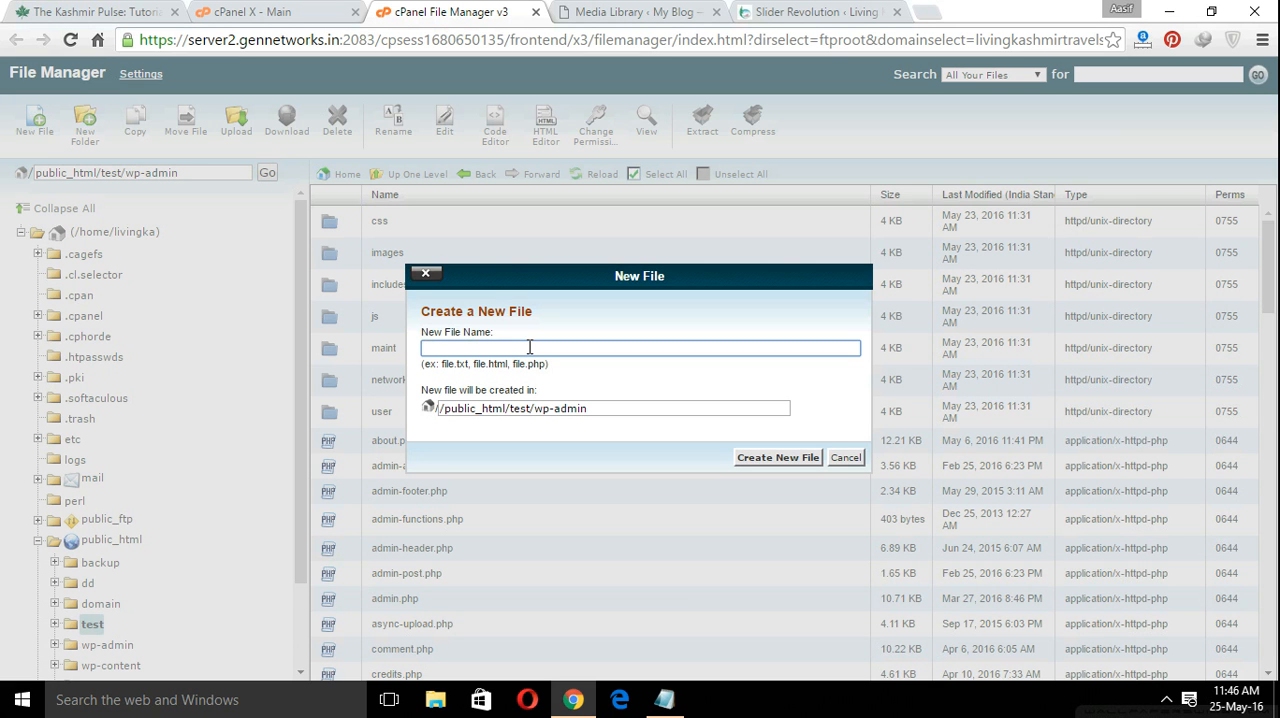
{"action": "type", "text": "php"}
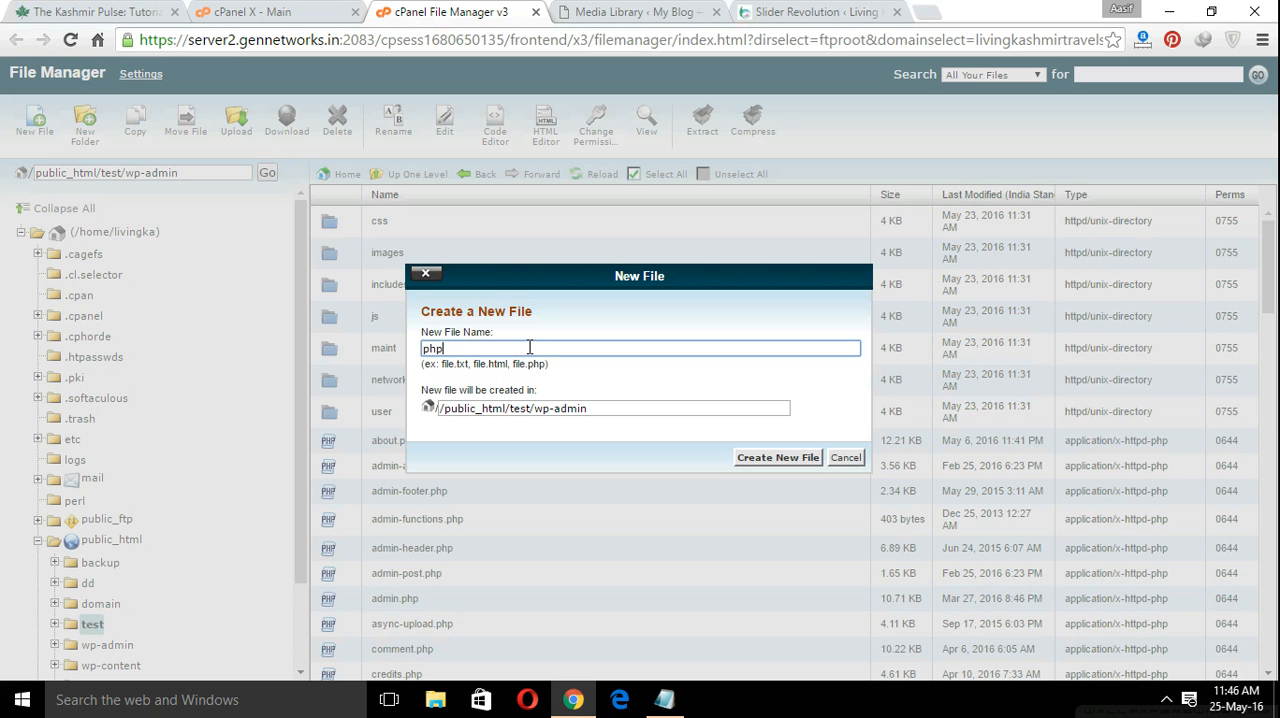
{"action": "type", "text": ".ini"}
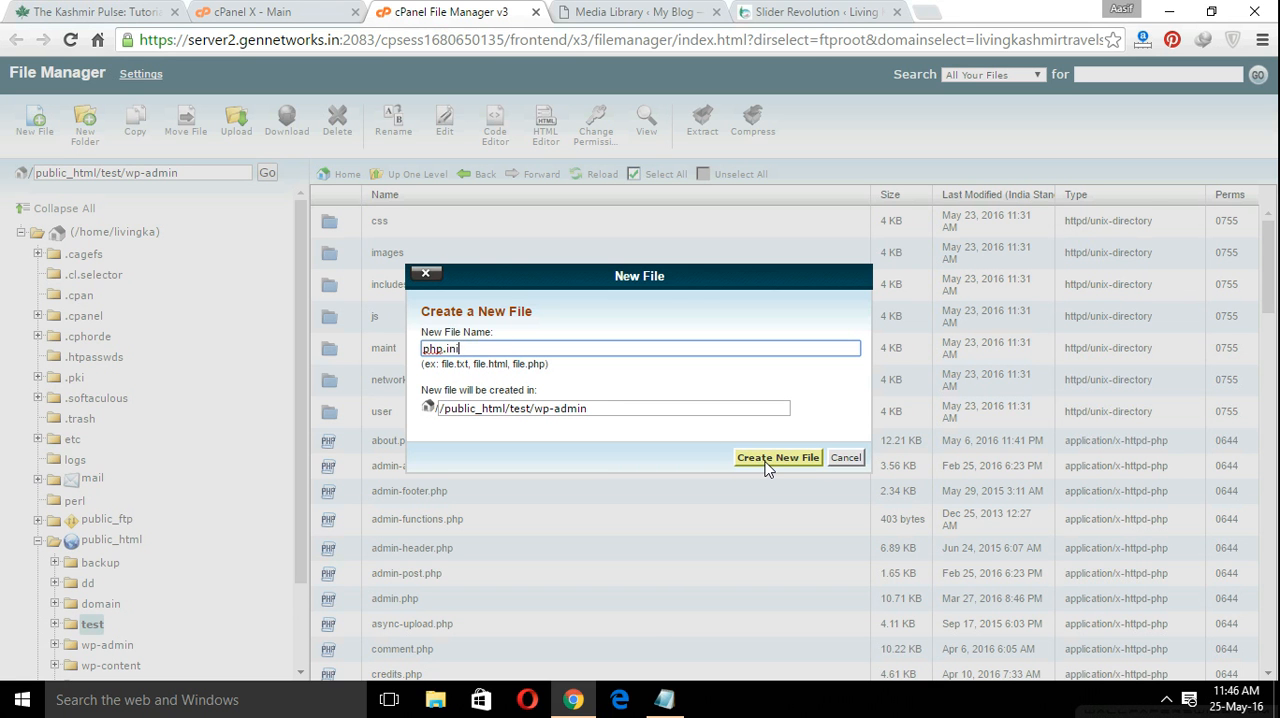
{"action": "left_click", "coordinate": [778, 457]}
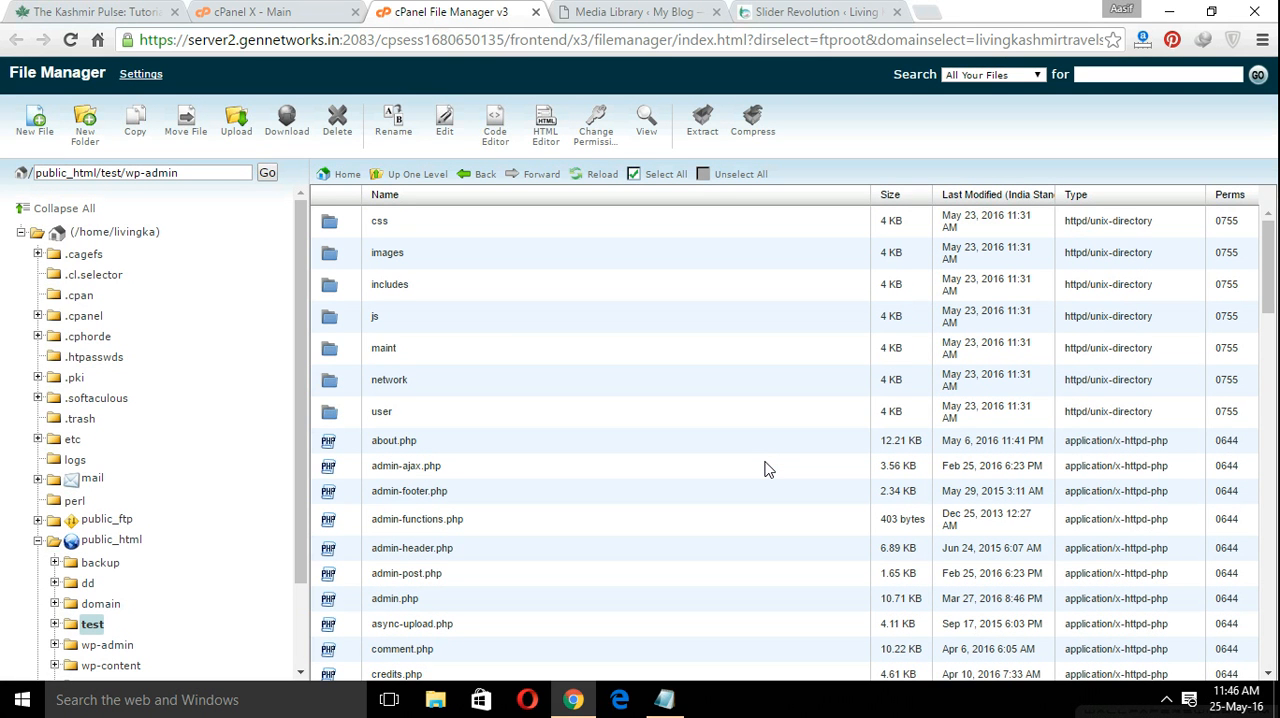
{"action": "mouse_move", "coordinate": [503, 313]}
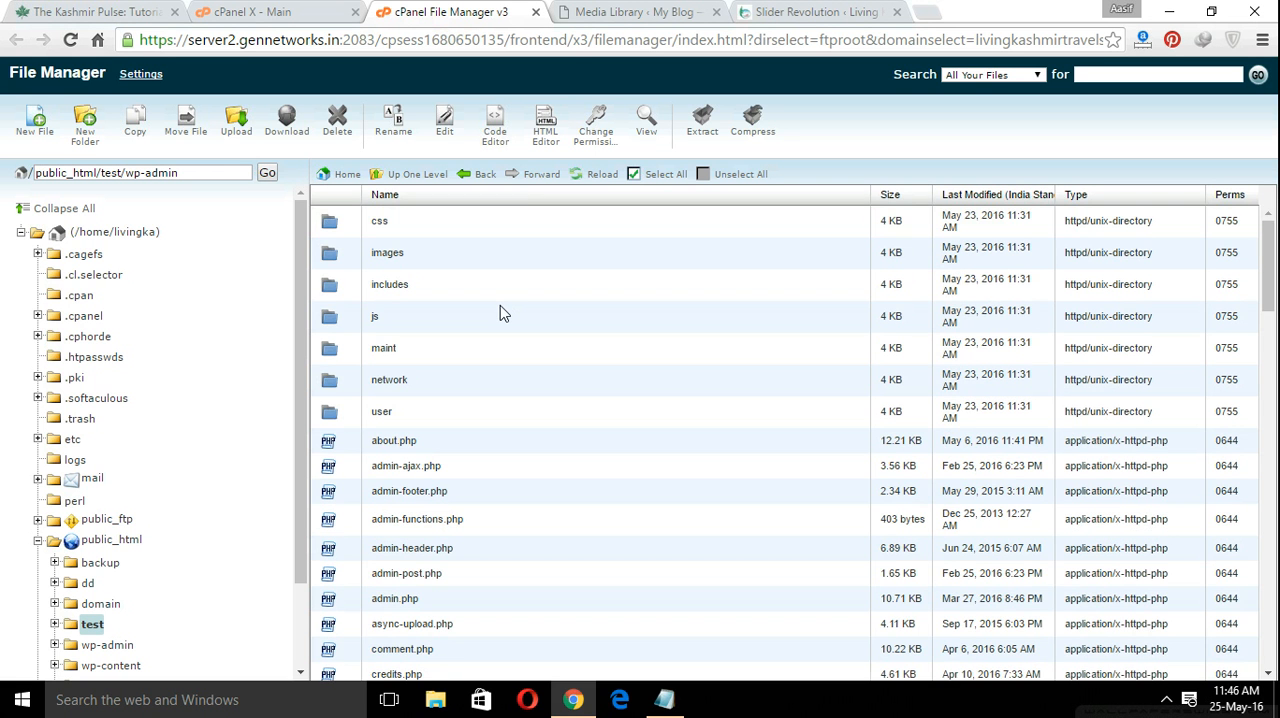
Step: Scroll the wp-admin list to find and select php.ini
{"action": "scroll", "scroll_direction": "down", "scroll_amount": 3}
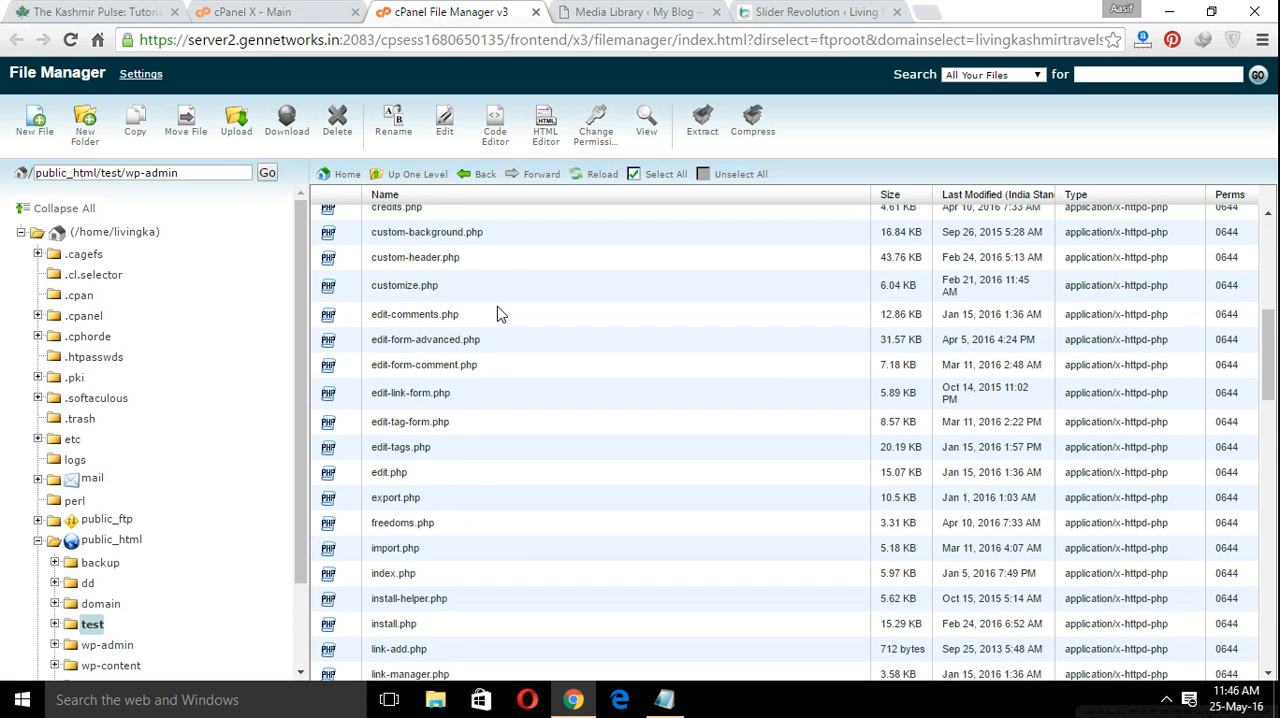
{"action": "scroll", "scroll_direction": "down", "scroll_amount": 3}
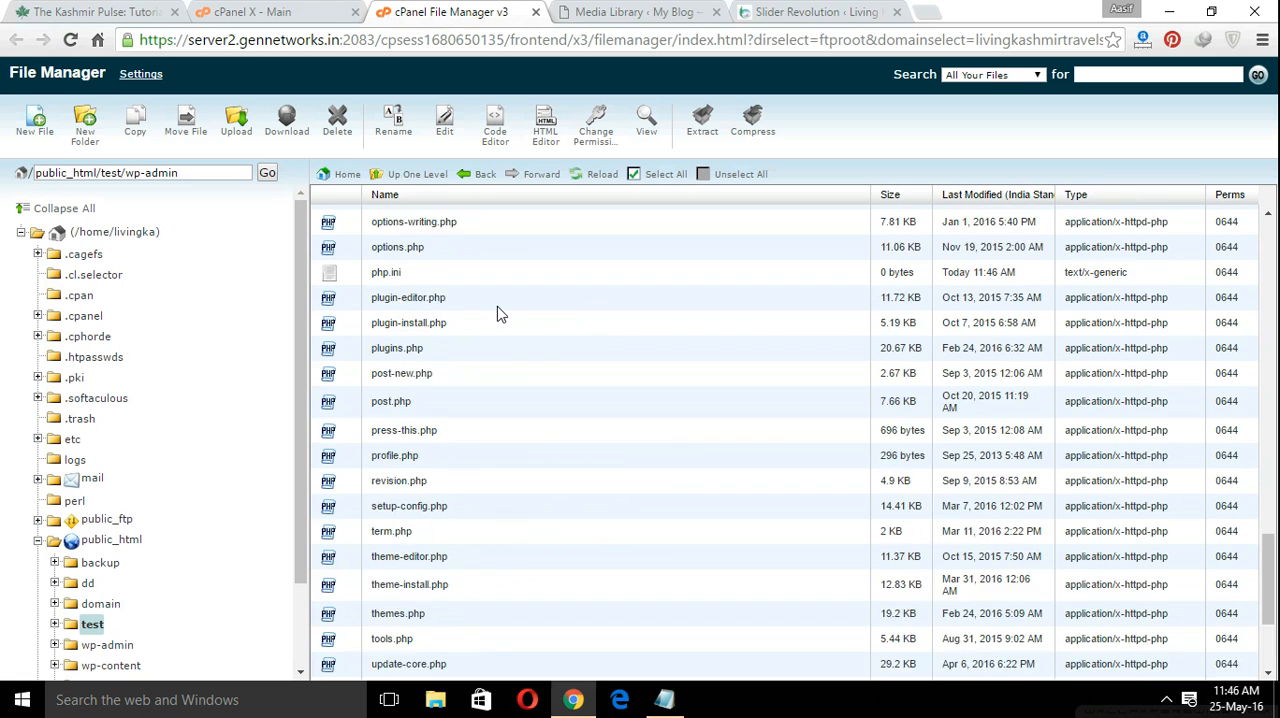
{"action": "scroll", "scroll_direction": "up", "scroll_amount": 3}
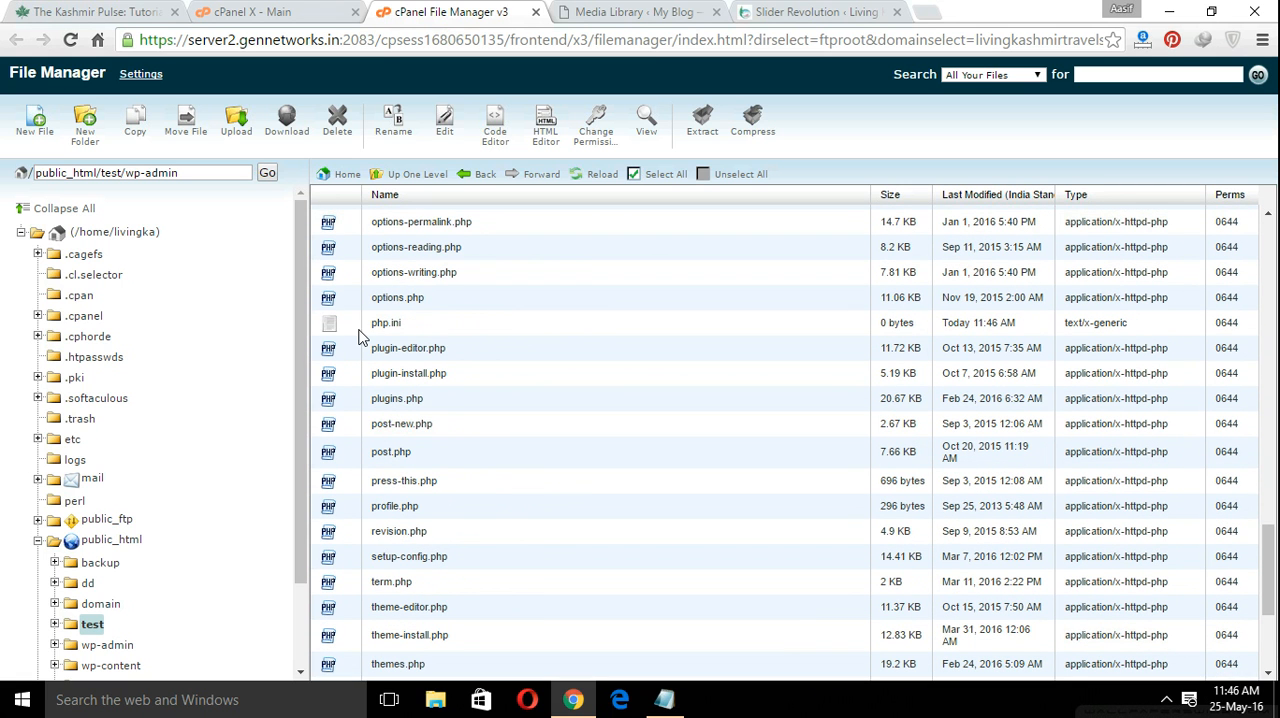
{"action": "left_click", "coordinate": [386, 322]}
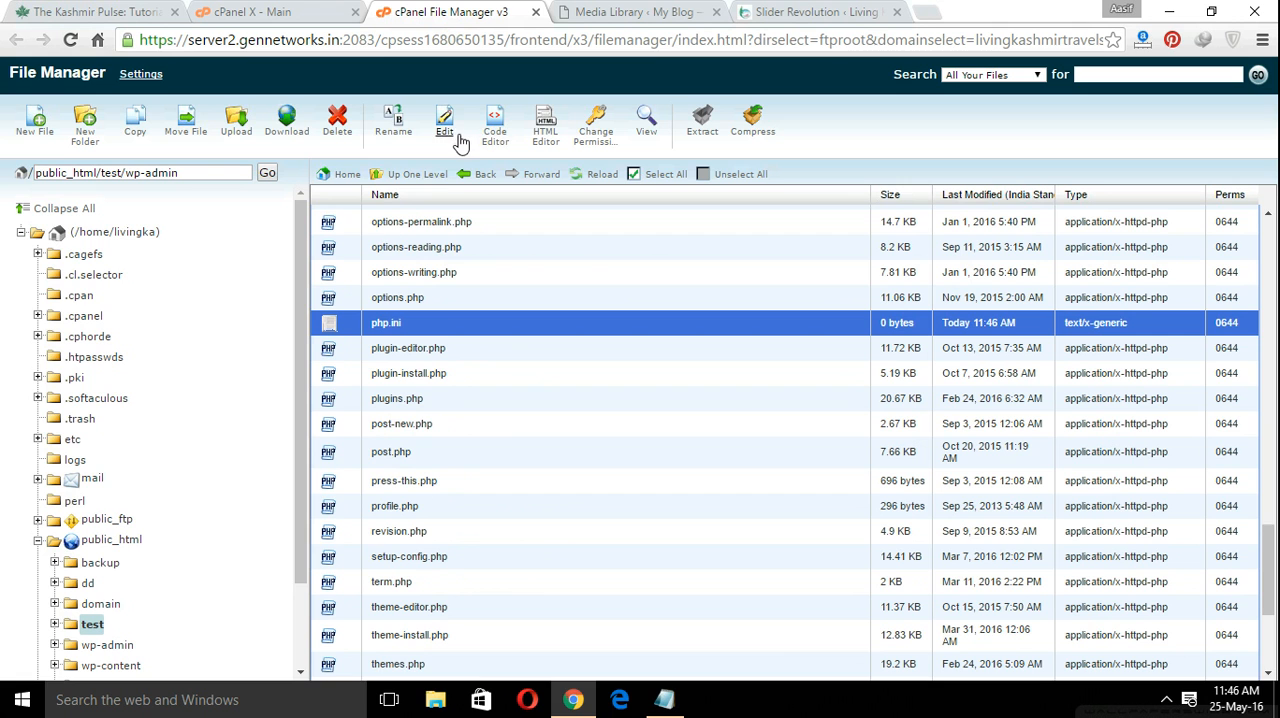
Step: Open php.ini in the editor and paste the six PHP limit settings from Notepad
{"action": "left_click", "coordinate": [444, 120]}
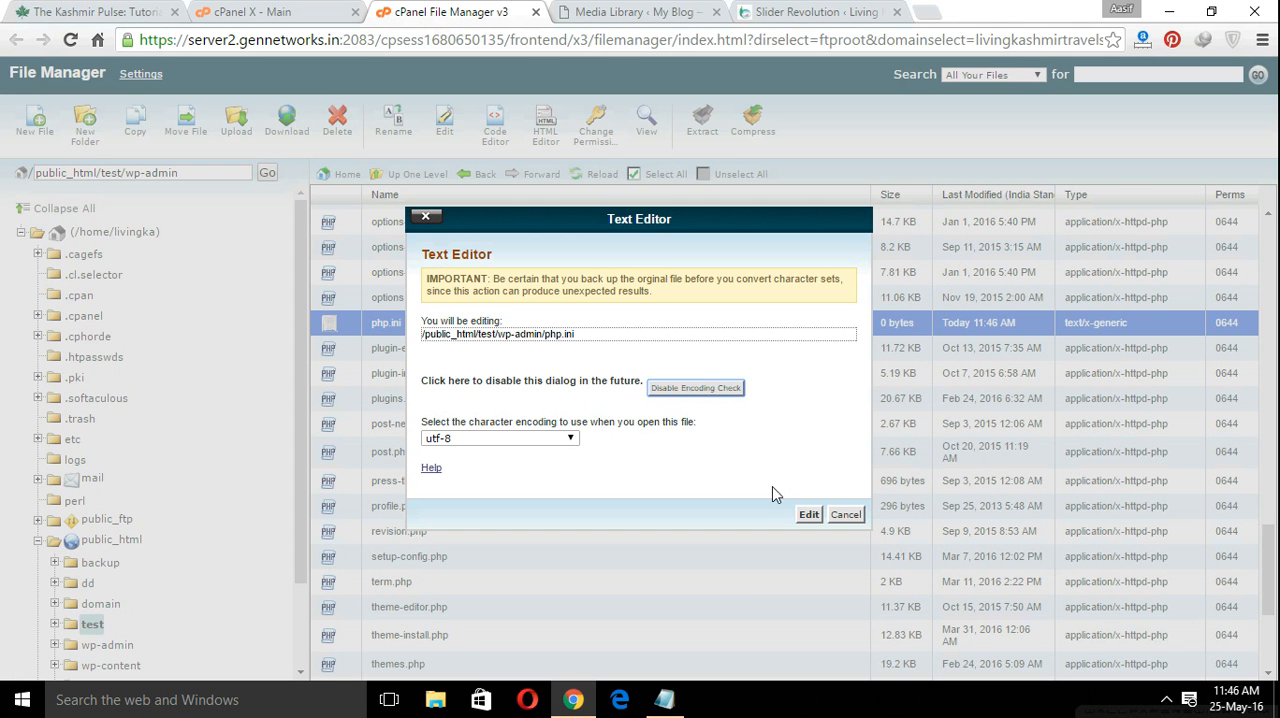
{"action": "left_click", "coordinate": [808, 514]}
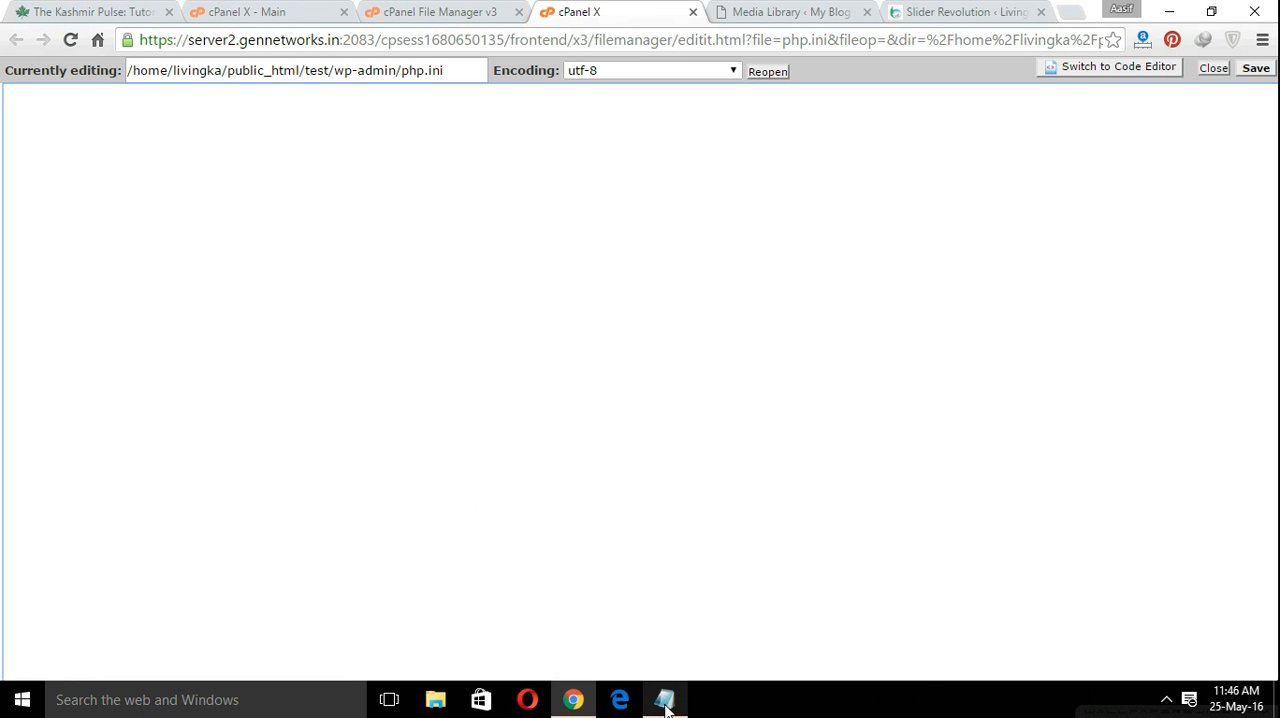
{"action": "left_click", "coordinate": [665, 699]}
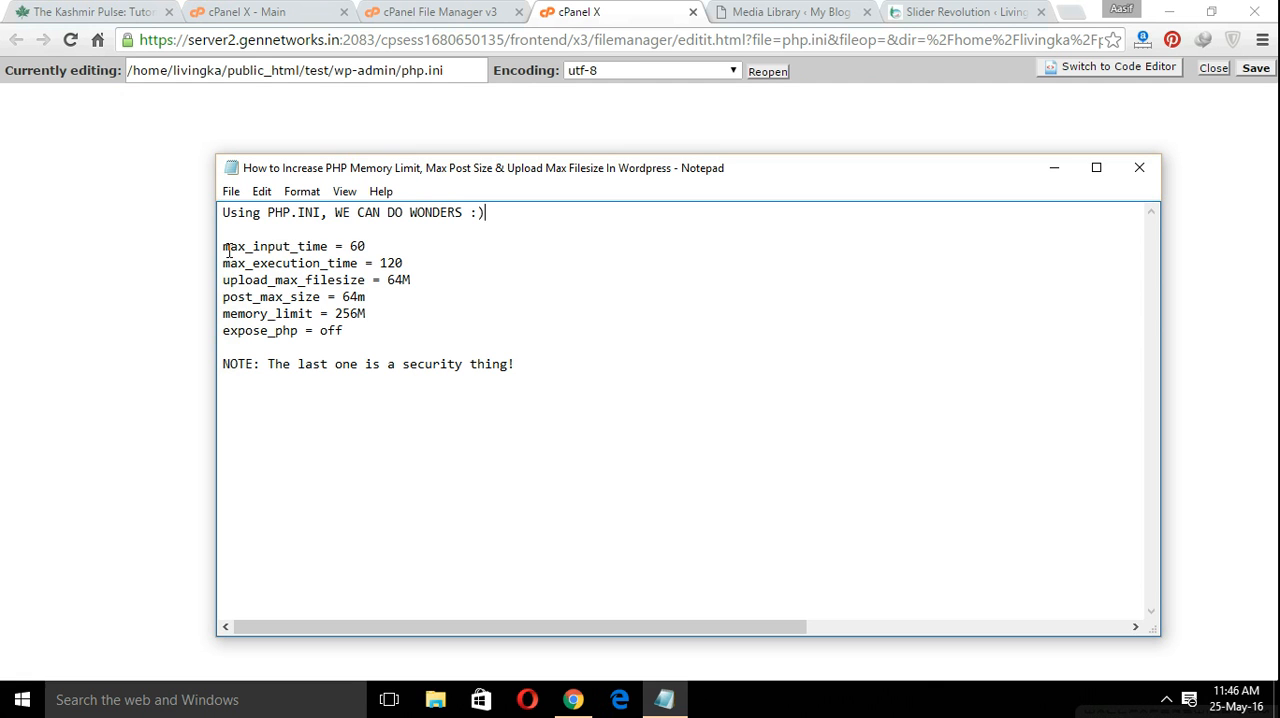
{"action": "left_click_drag", "start_coordinate": [222, 246], "coordinate": [342, 330]}
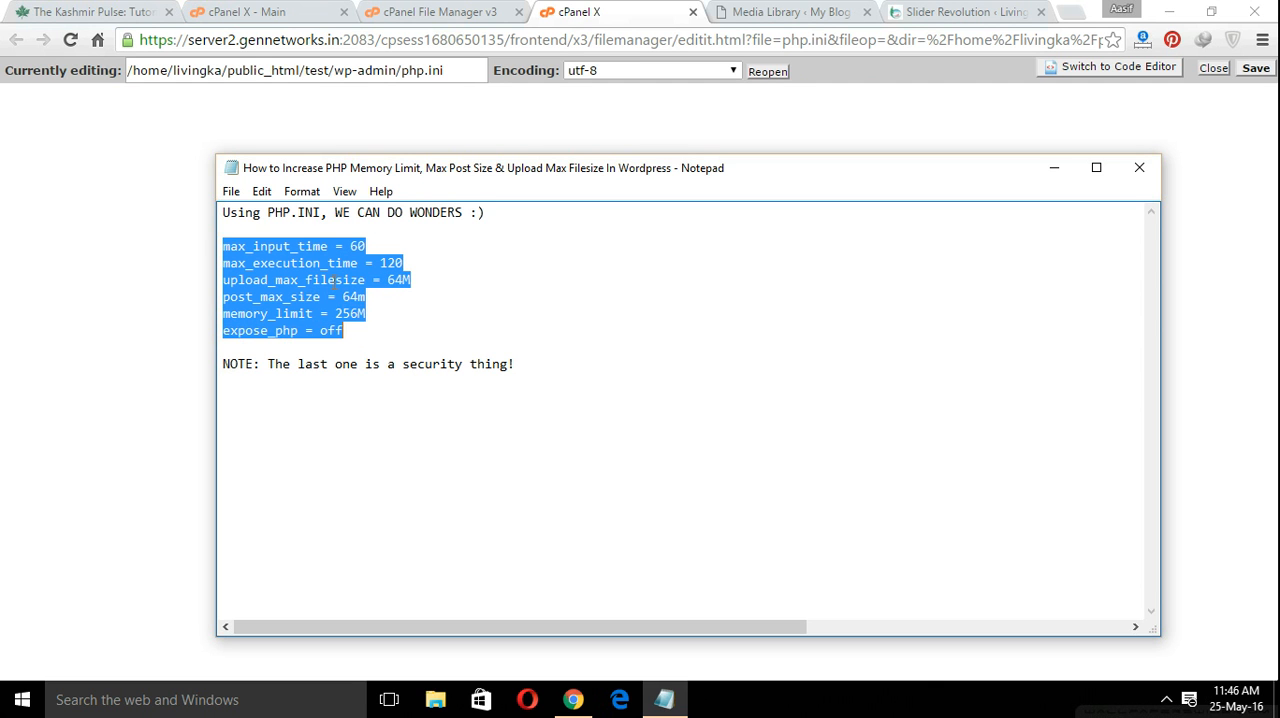
{"action": "right_click", "coordinate": [330, 300]}
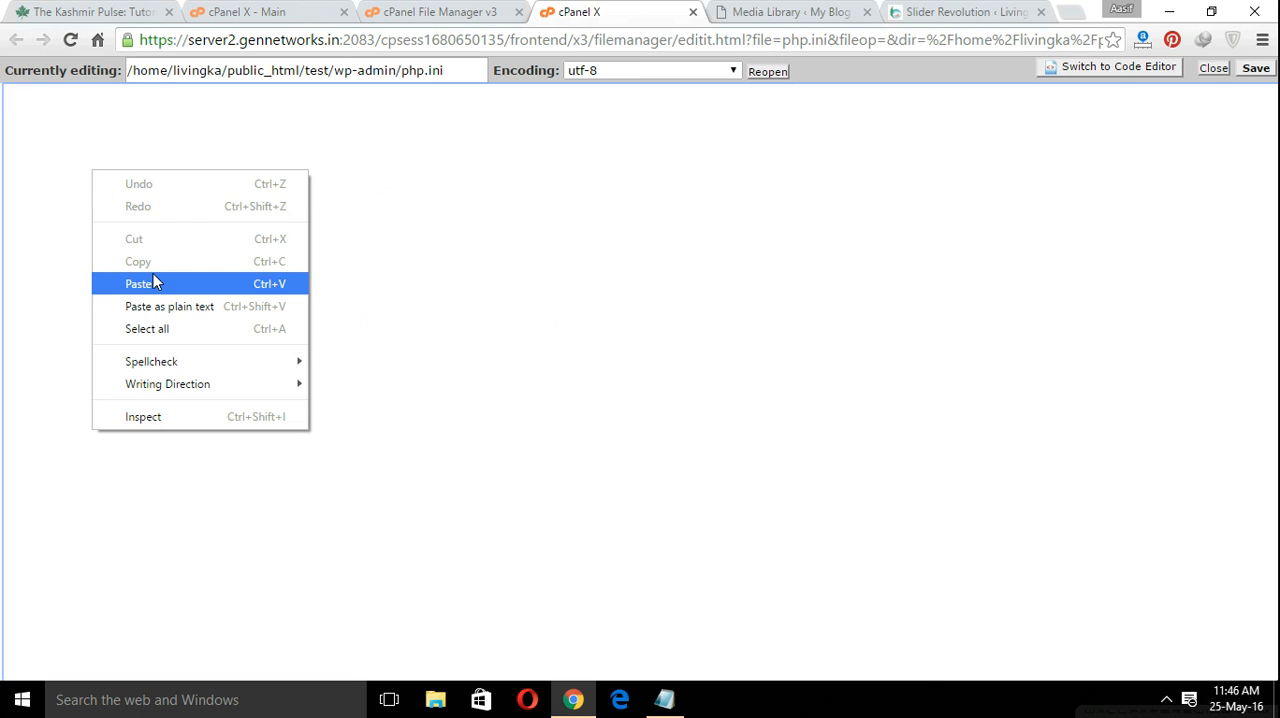
{"action": "left_click", "coordinate": [138, 283]}
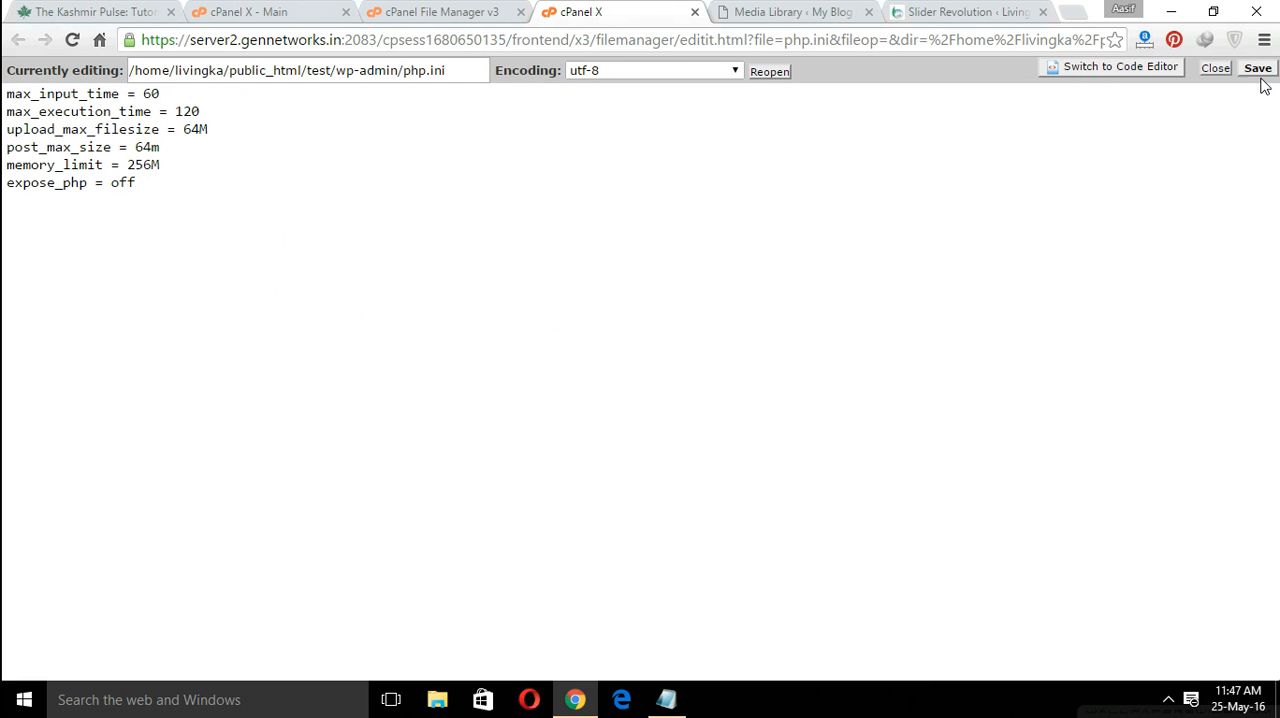
Step: Save the php.ini contents
{"action": "left_click", "coordinate": [1257, 67]}
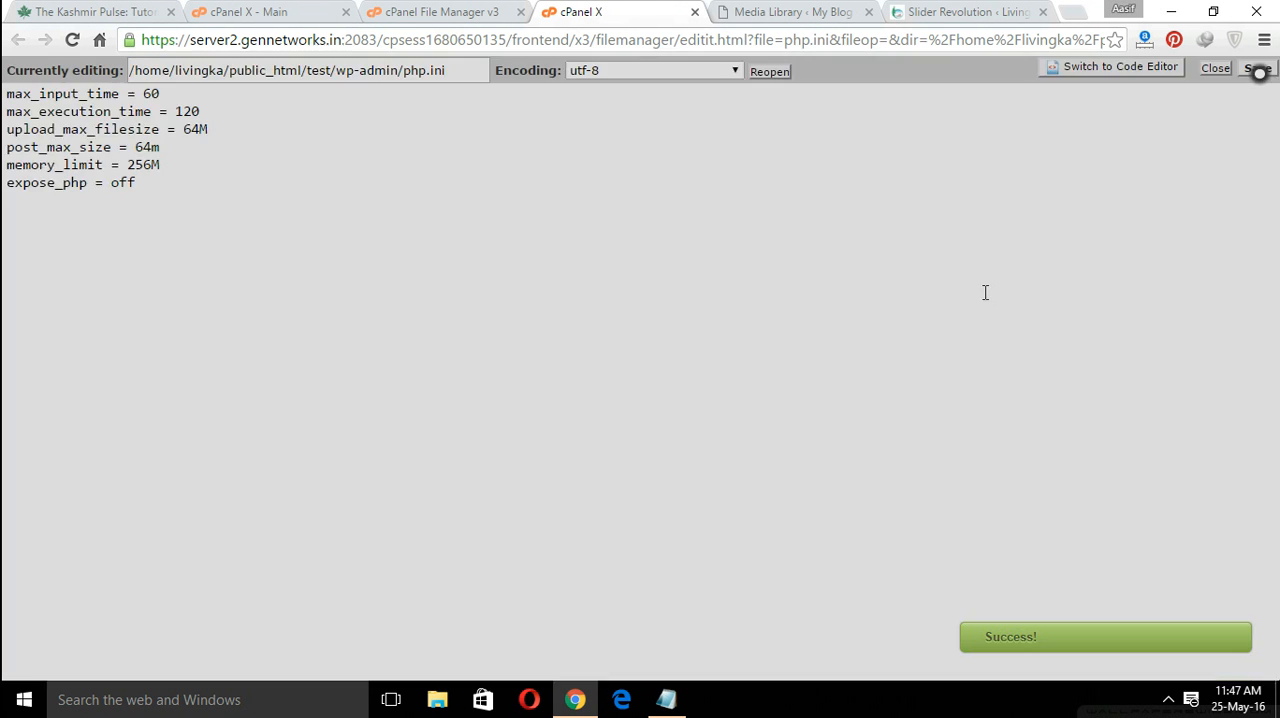
{"action": "left_click", "coordinate": [1258, 67]}
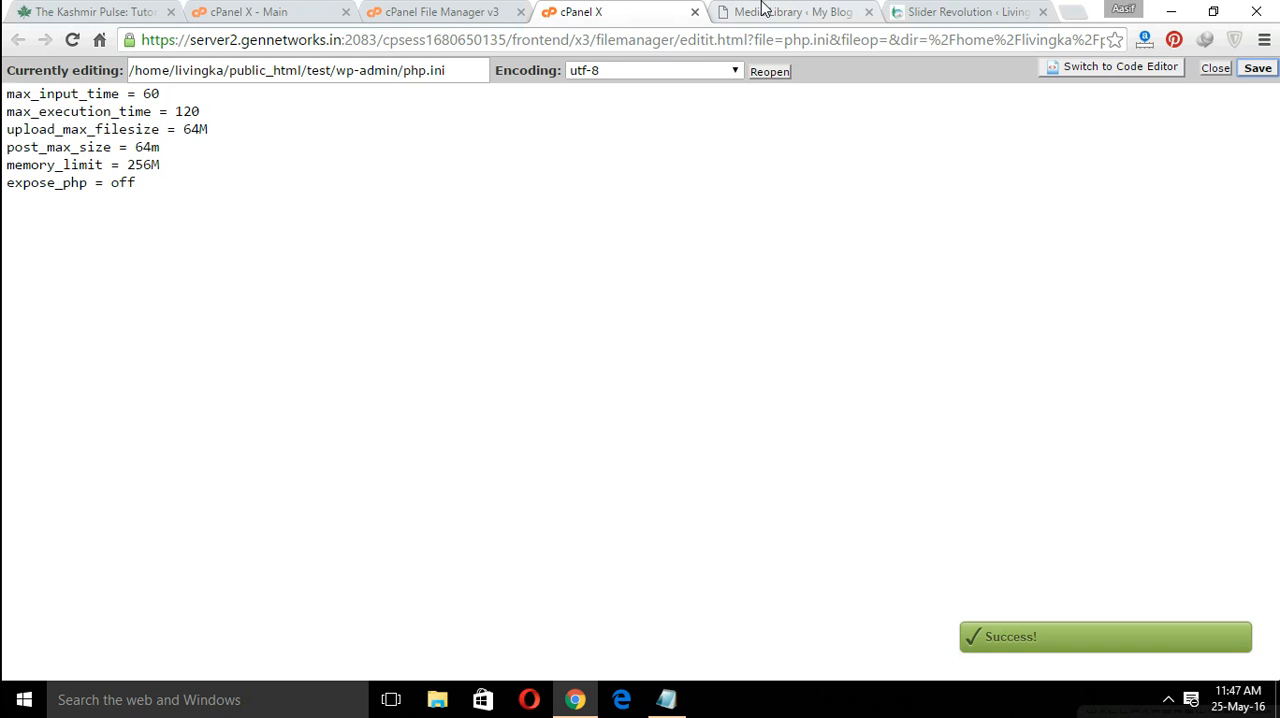
{"action": "left_click", "coordinate": [790, 11]}
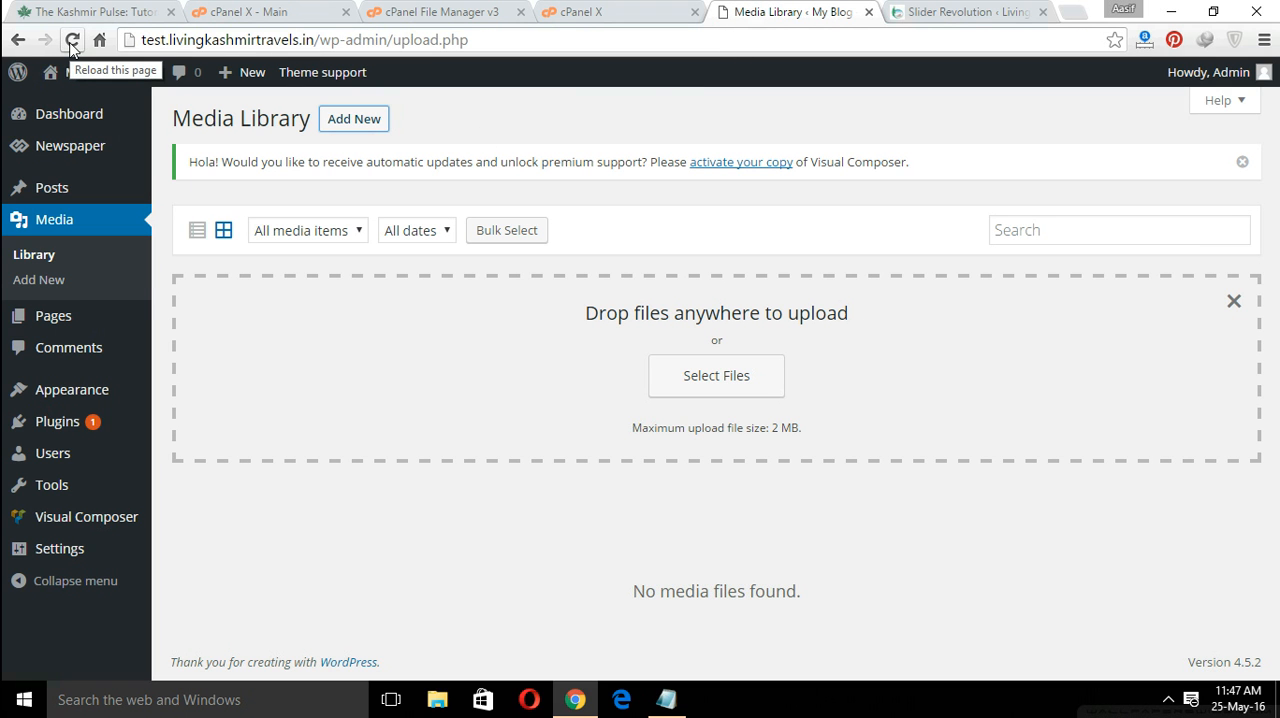
Step: Reload Media Library, confirm Add New reports 64 MB max upload, and return to the php.ini editor
{"action": "left_click", "coordinate": [72, 39]}
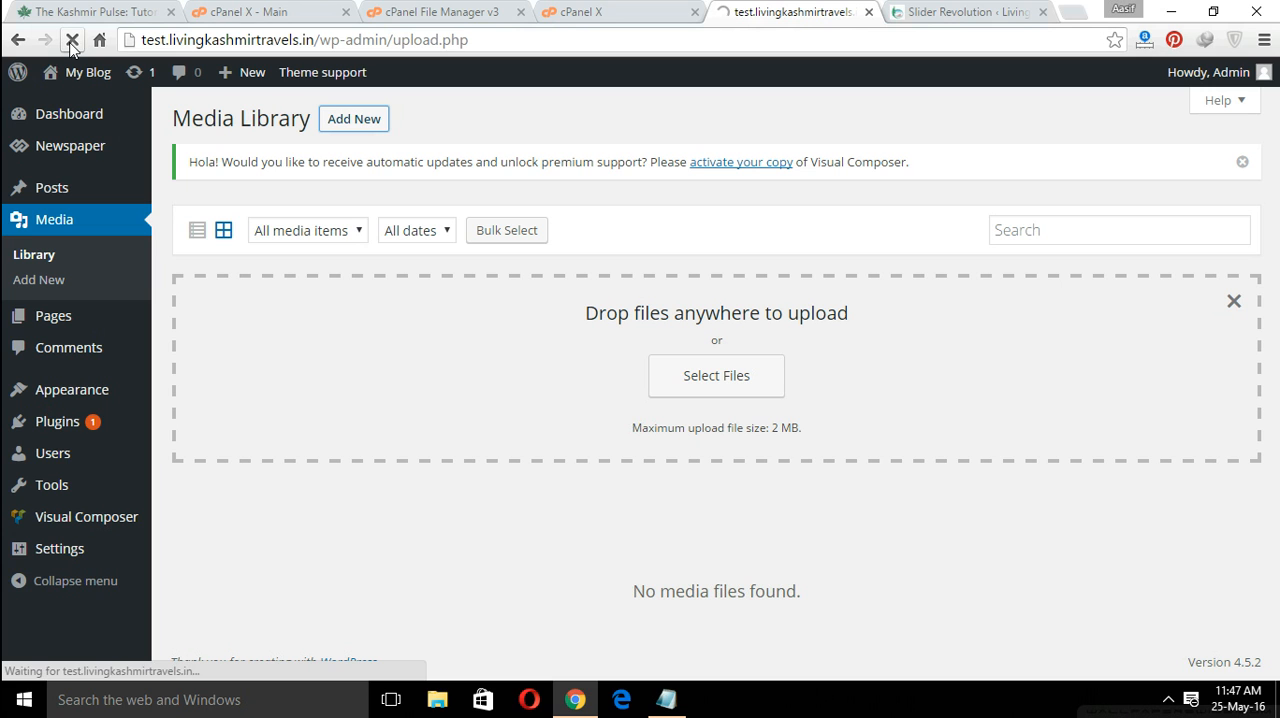
{"action": "mouse_move", "coordinate": [72, 40]}
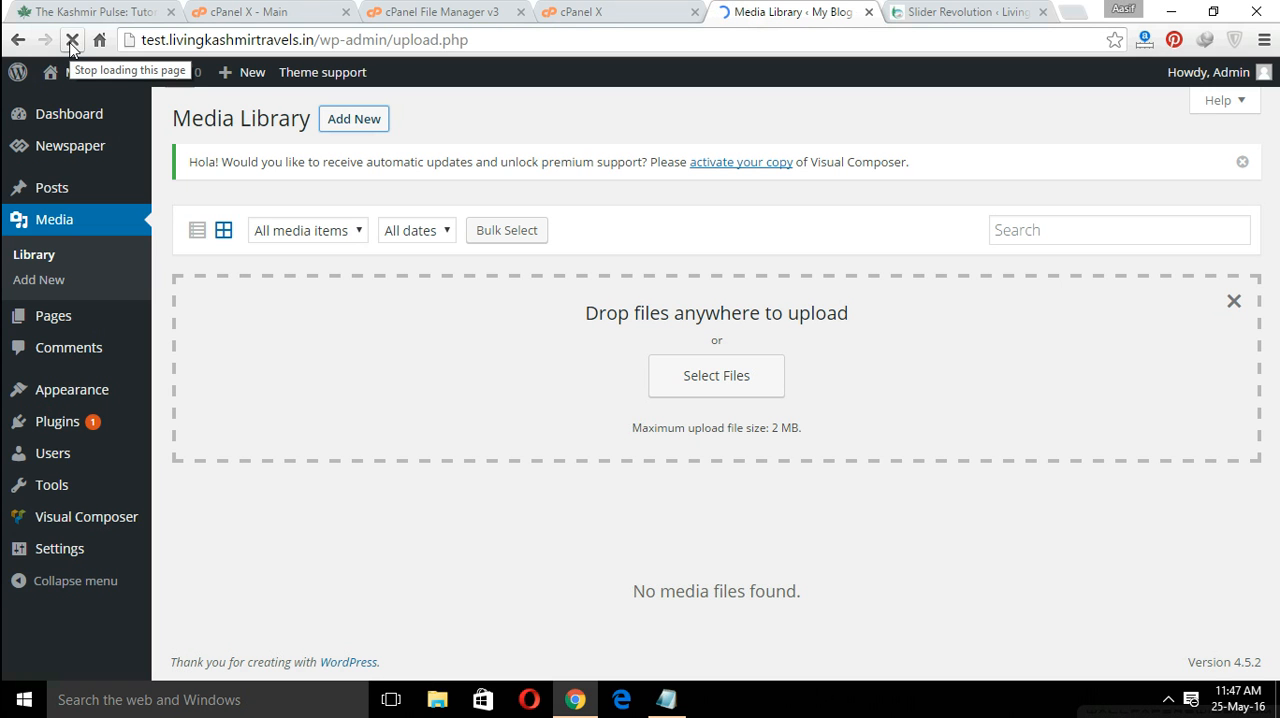
{"action": "left_click", "coordinate": [72, 39]}
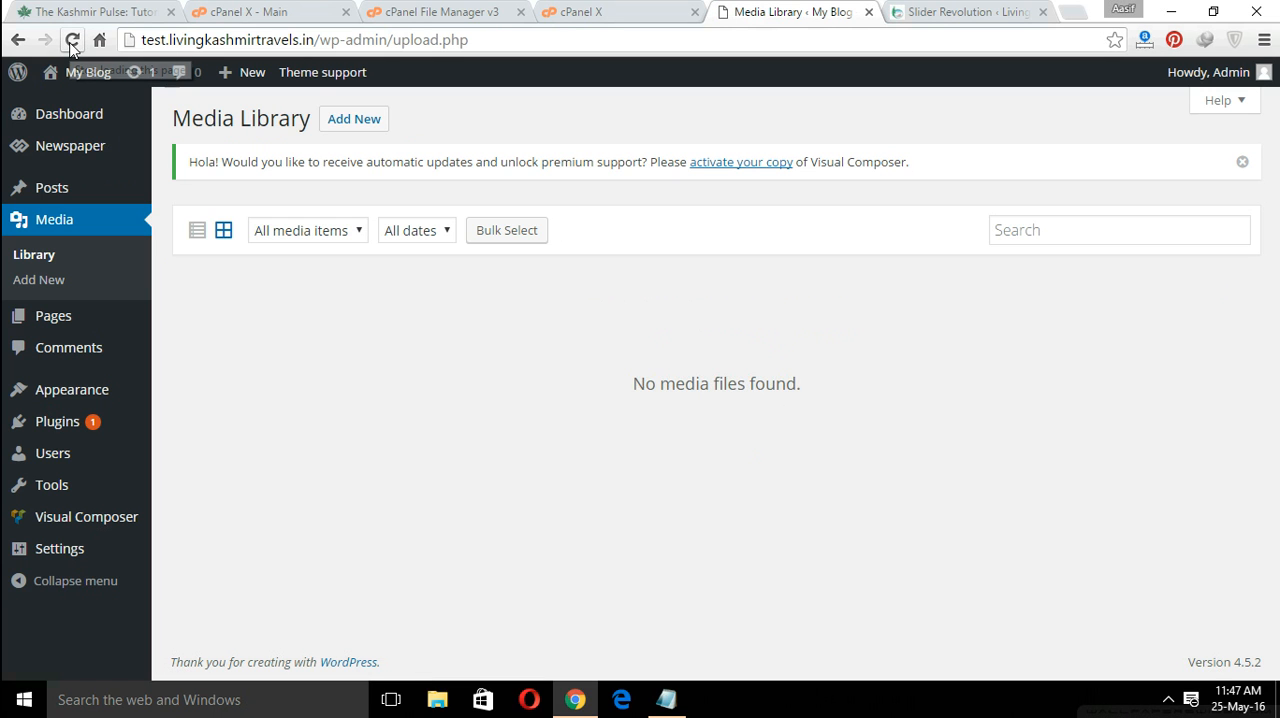
{"action": "left_click", "coordinate": [353, 118]}
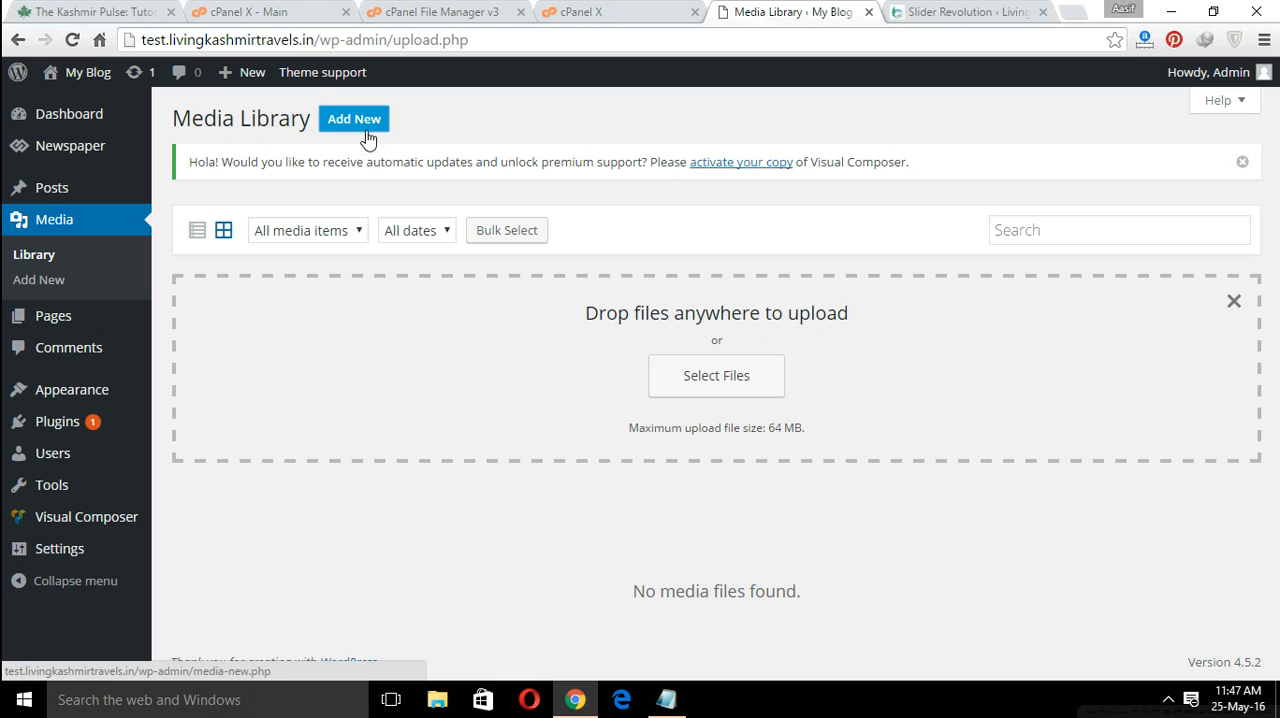
{"action": "mouse_move", "coordinate": [665, 430]}
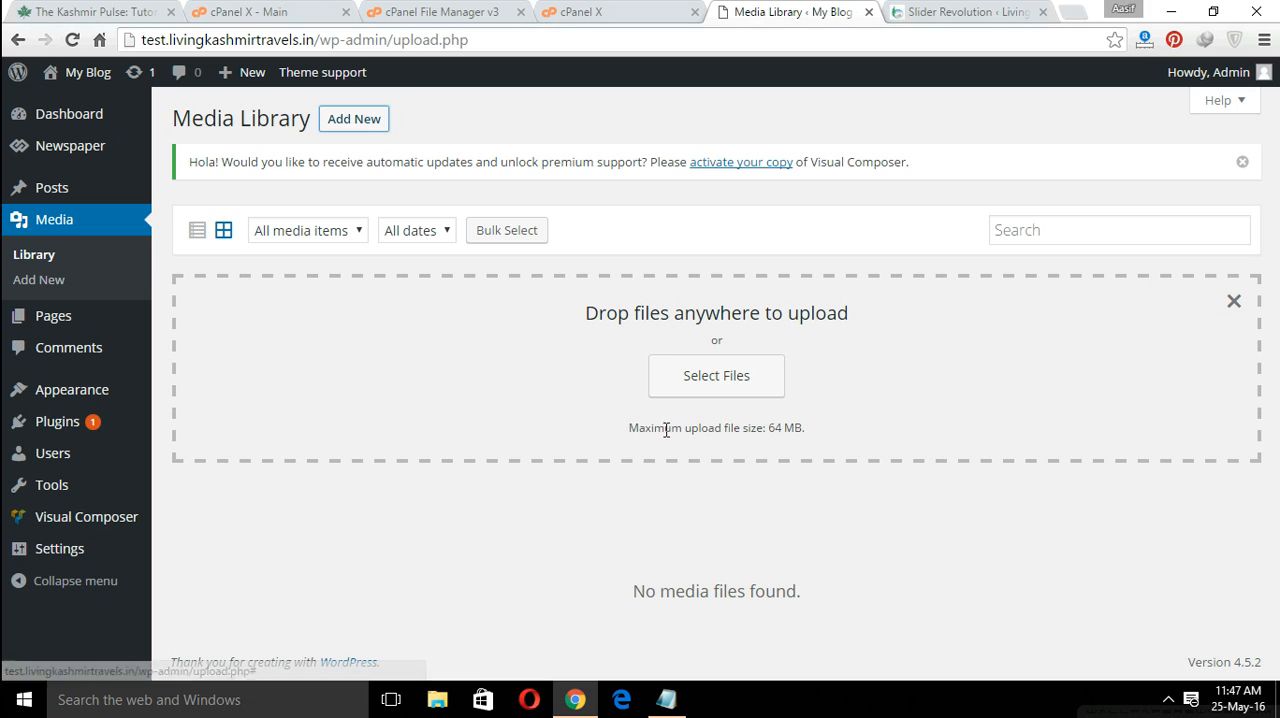
{"action": "mouse_move", "coordinate": [575, 471]}
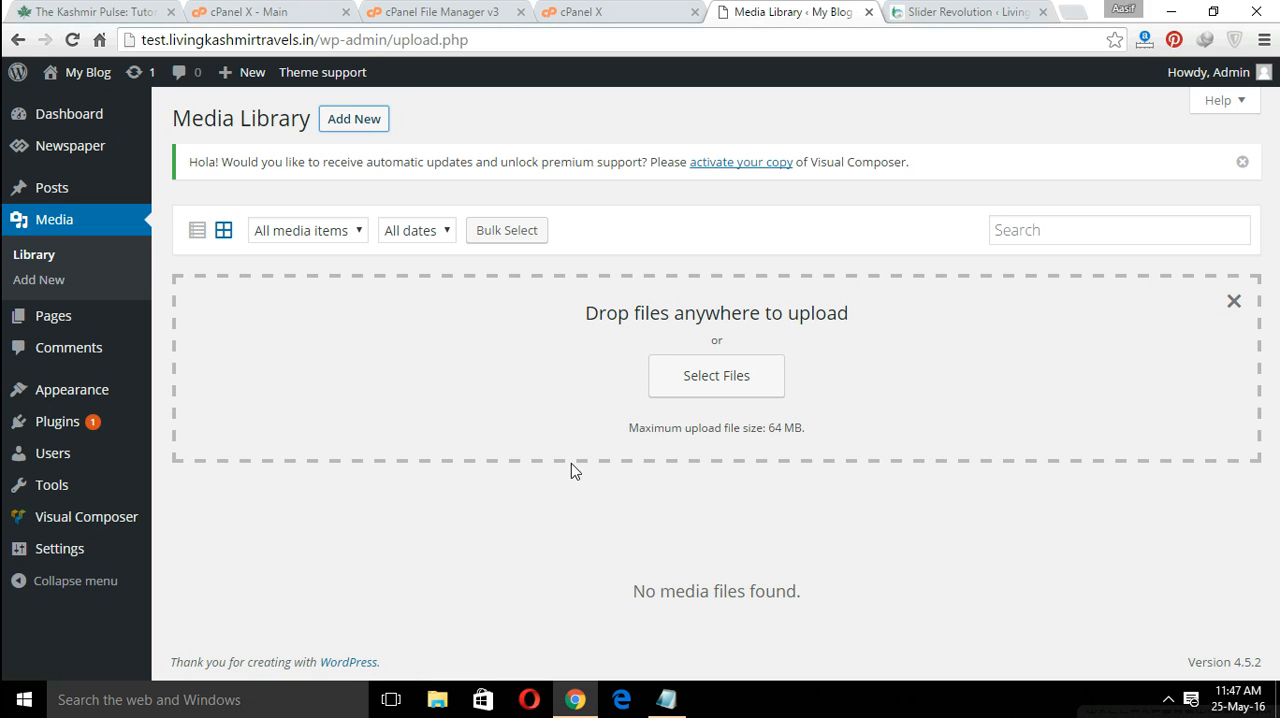
{"action": "mouse_move", "coordinate": [813, 416]}
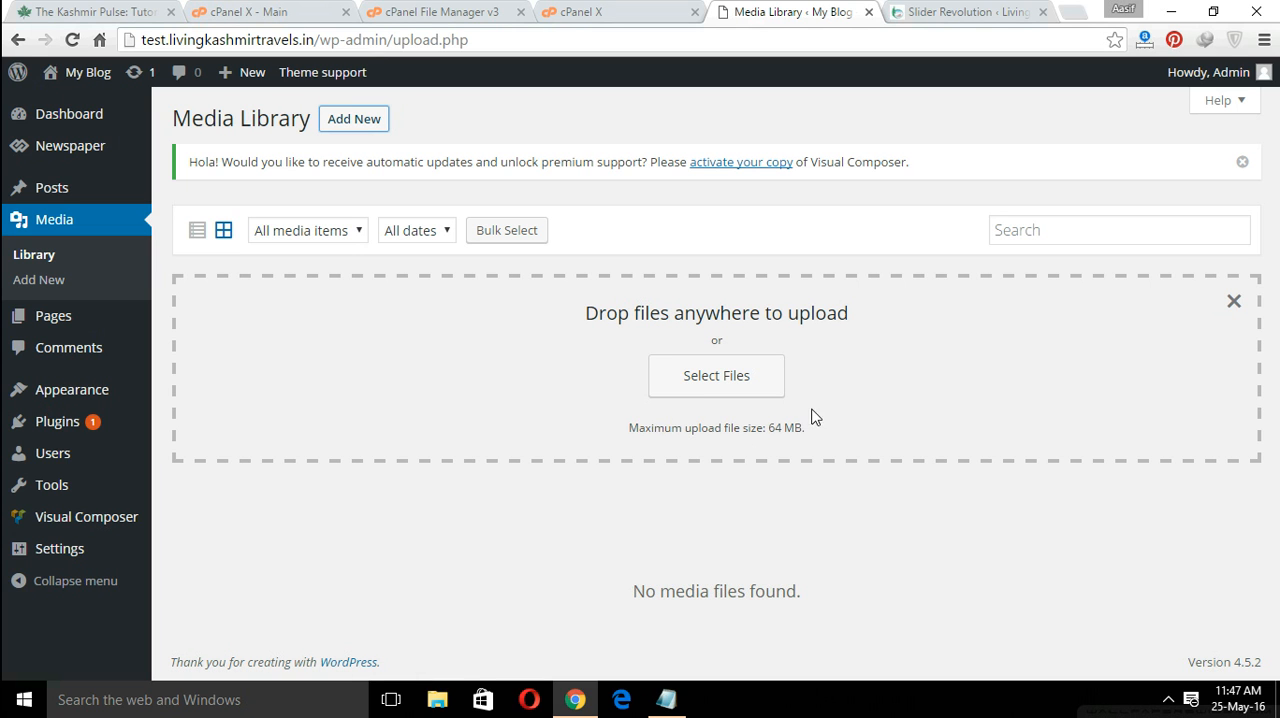
{"action": "mouse_move", "coordinate": [618, 419]}
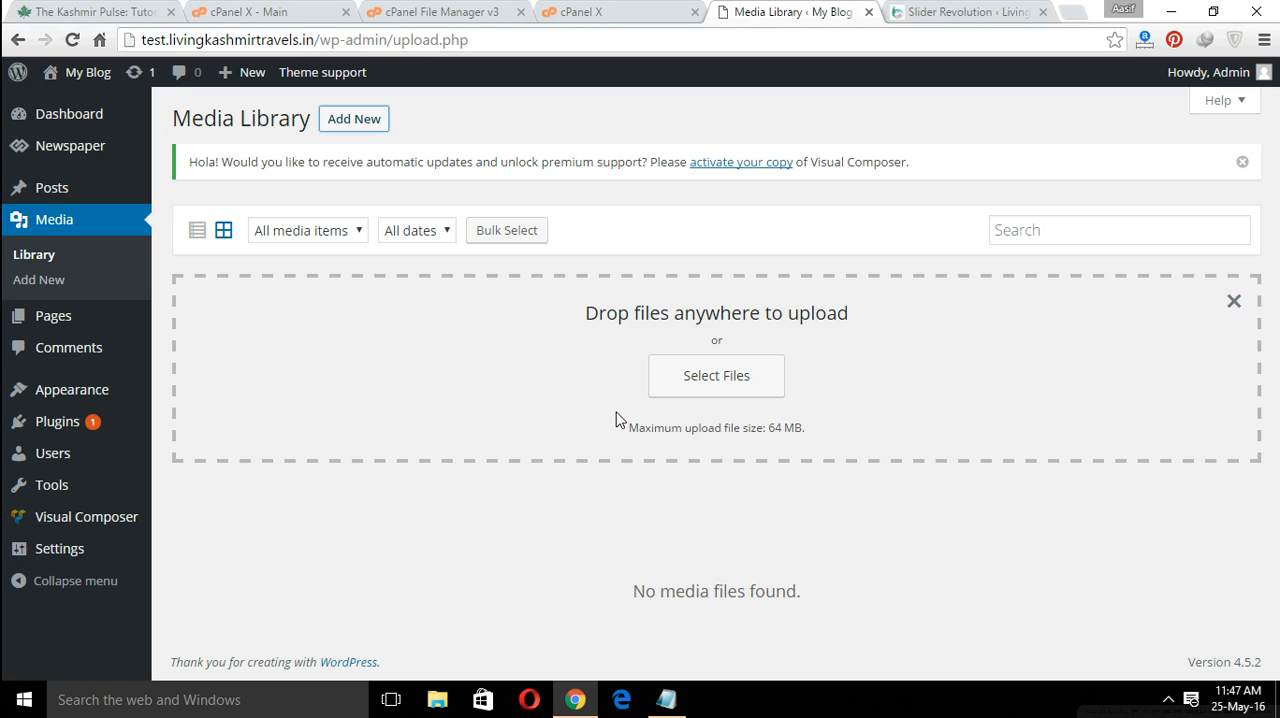
{"action": "mouse_move", "coordinate": [556, 447]}
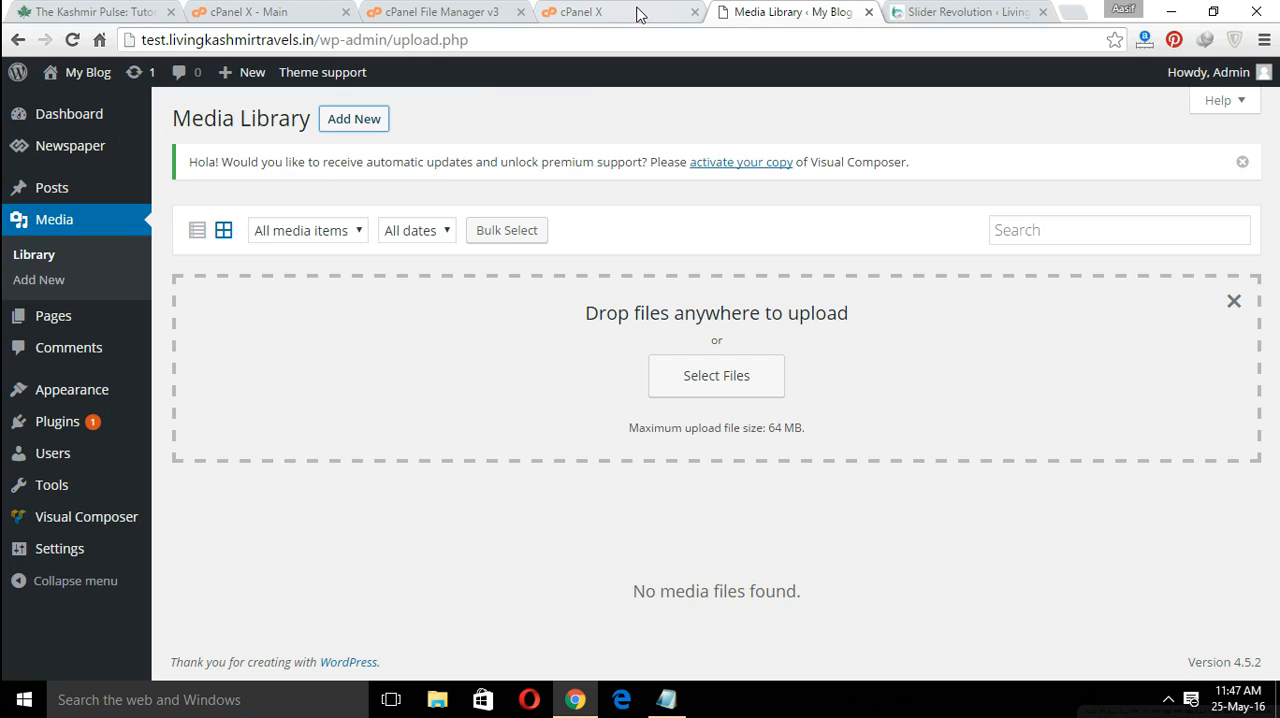
{"action": "left_click", "coordinate": [610, 11]}
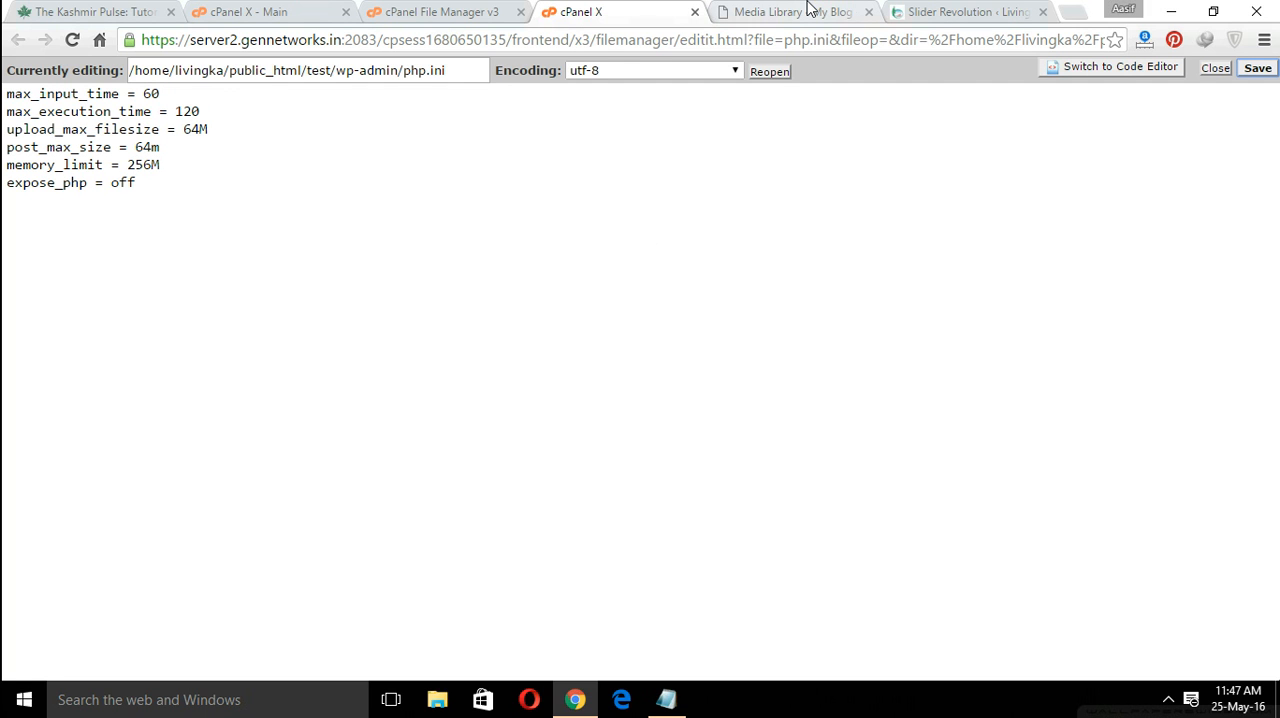
{"action": "mouse_move", "coordinate": [965, 11]}
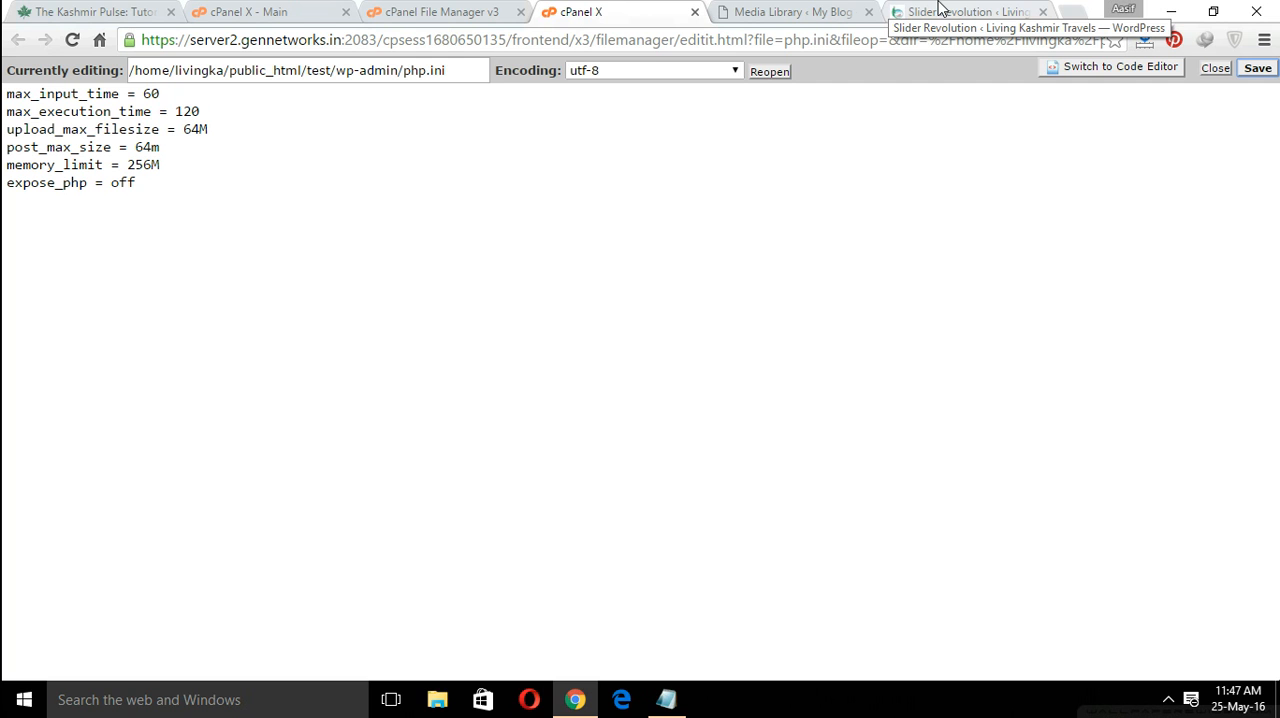